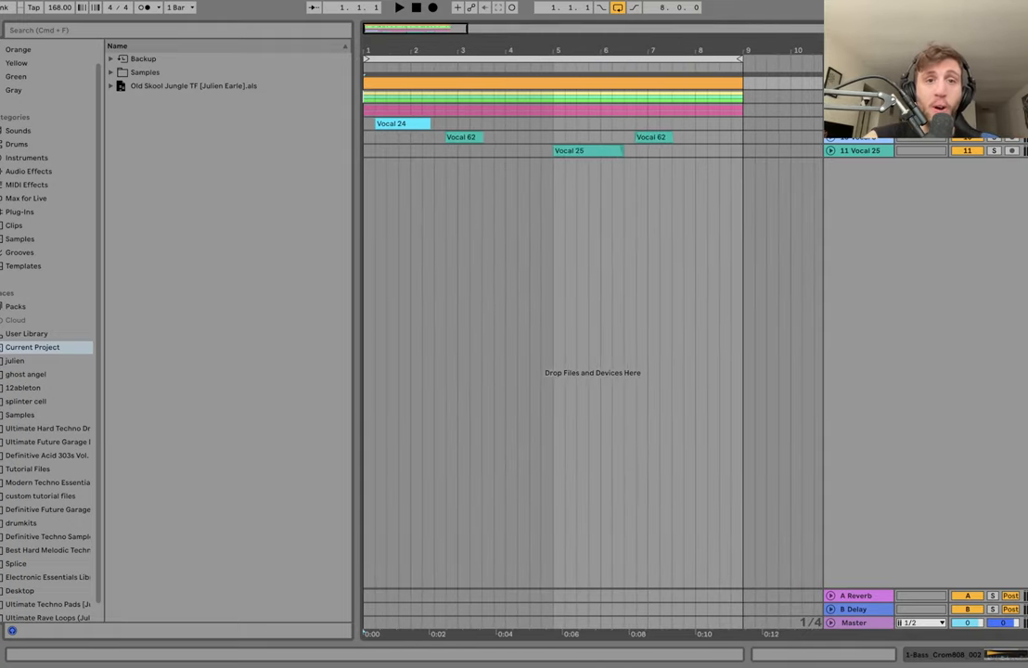
- Select the eight-bar bass clip to show its Crom808 Simpler, then browse Current Project
click(404, 86)
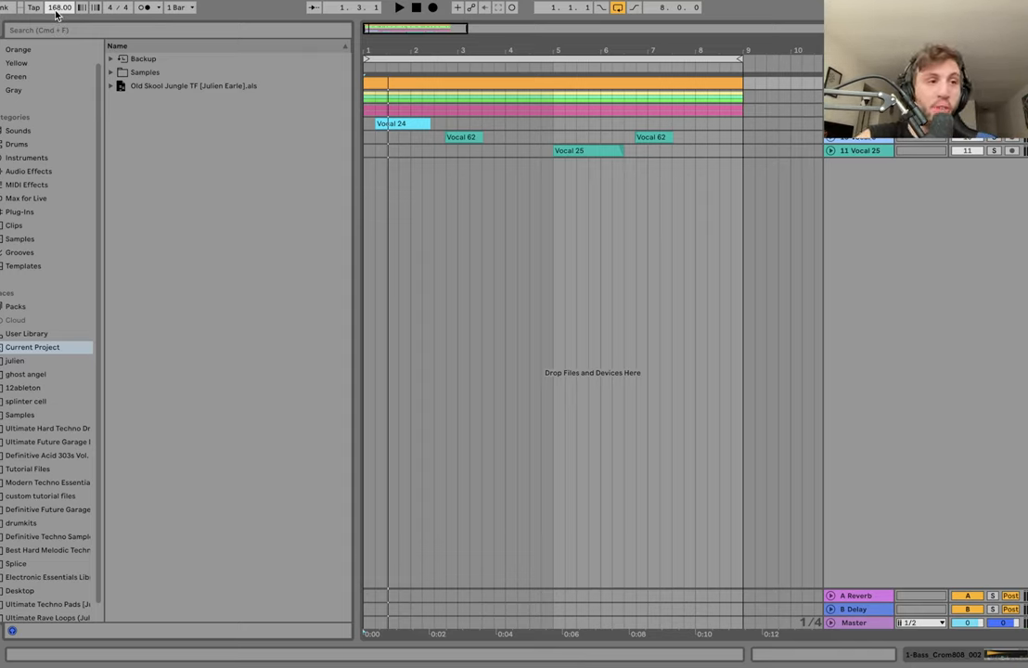
click(434, 84)
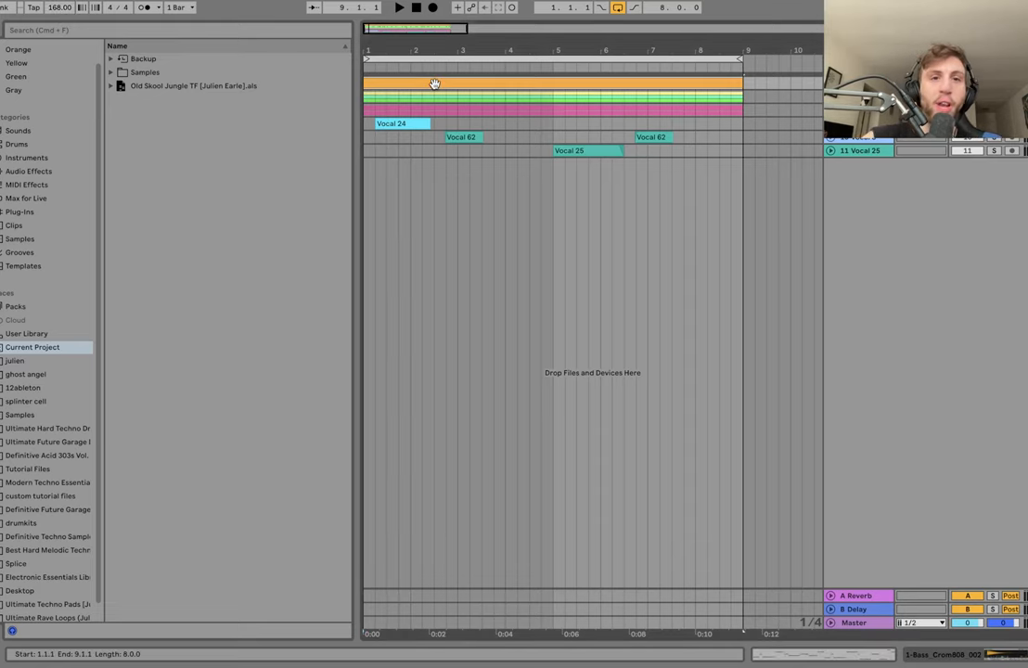
click(399, 7)
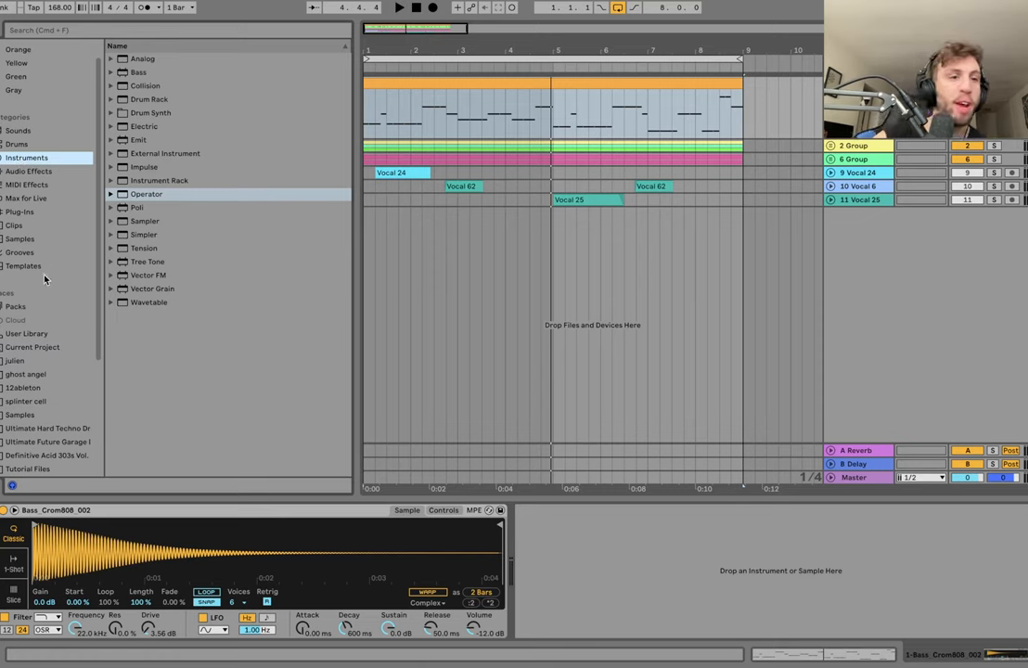
click(31, 347)
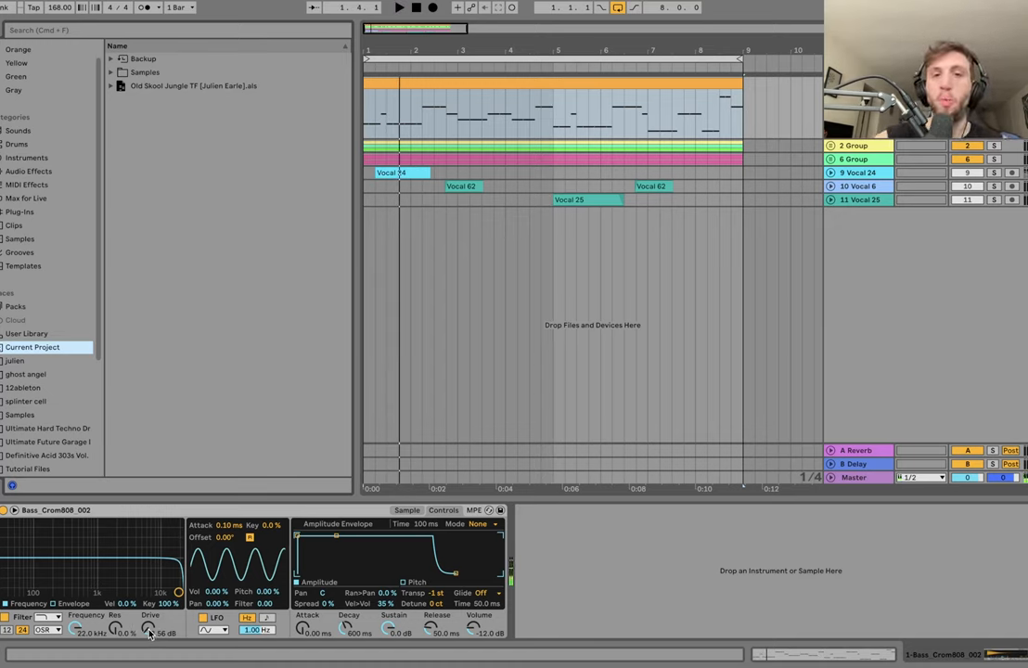
- Open the bass clip's notes, selecting the repeated notes in bars 3-4 and low notes in bars 7-8
double_click(461, 83)
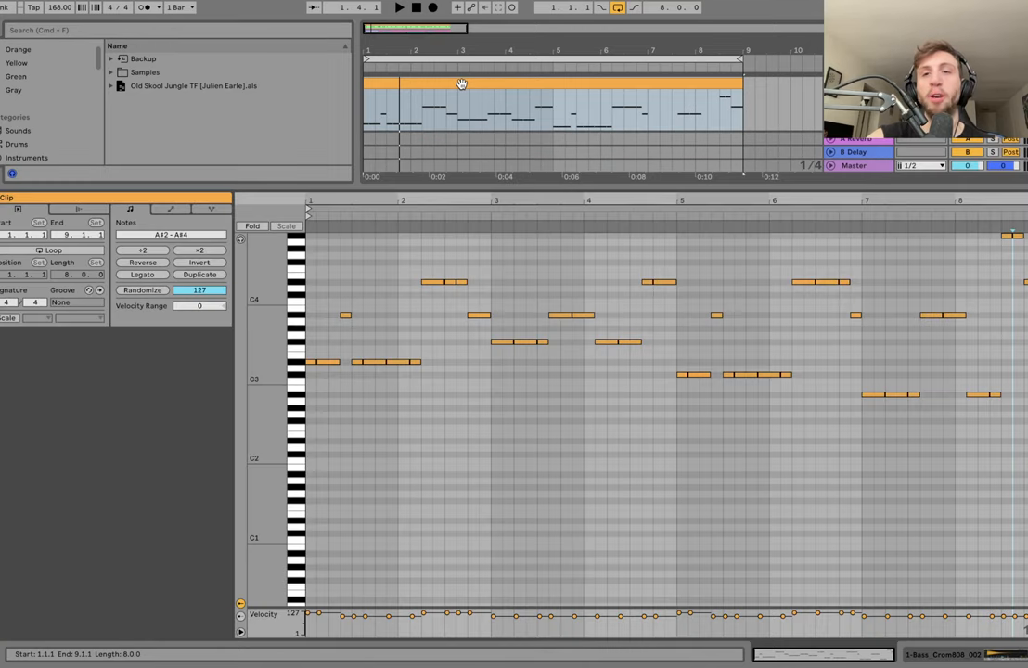
mouse_move(266, 430)
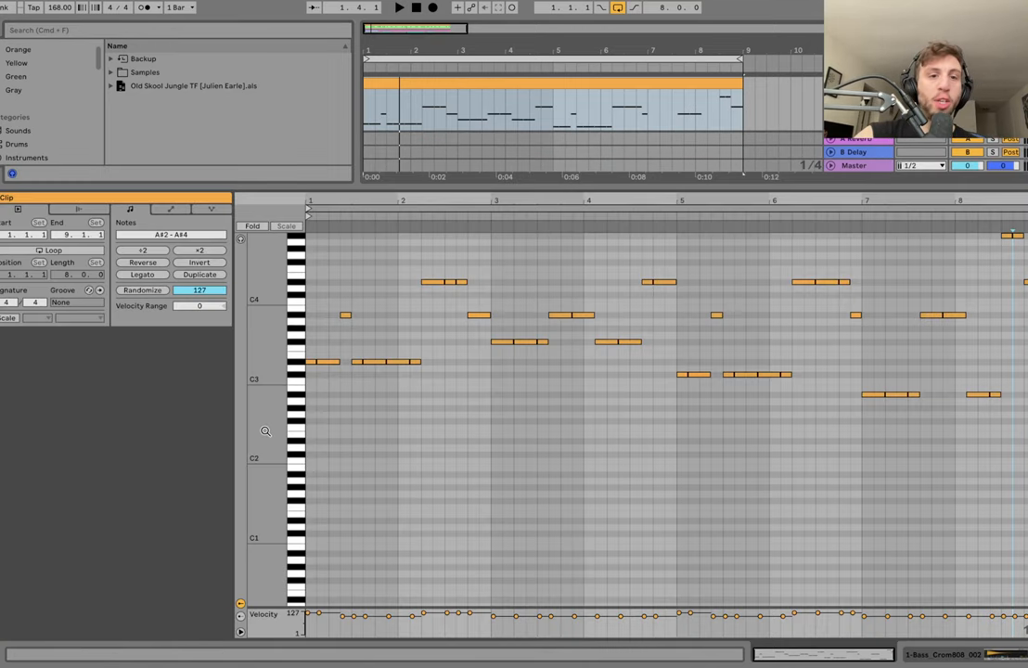
click(251, 225)
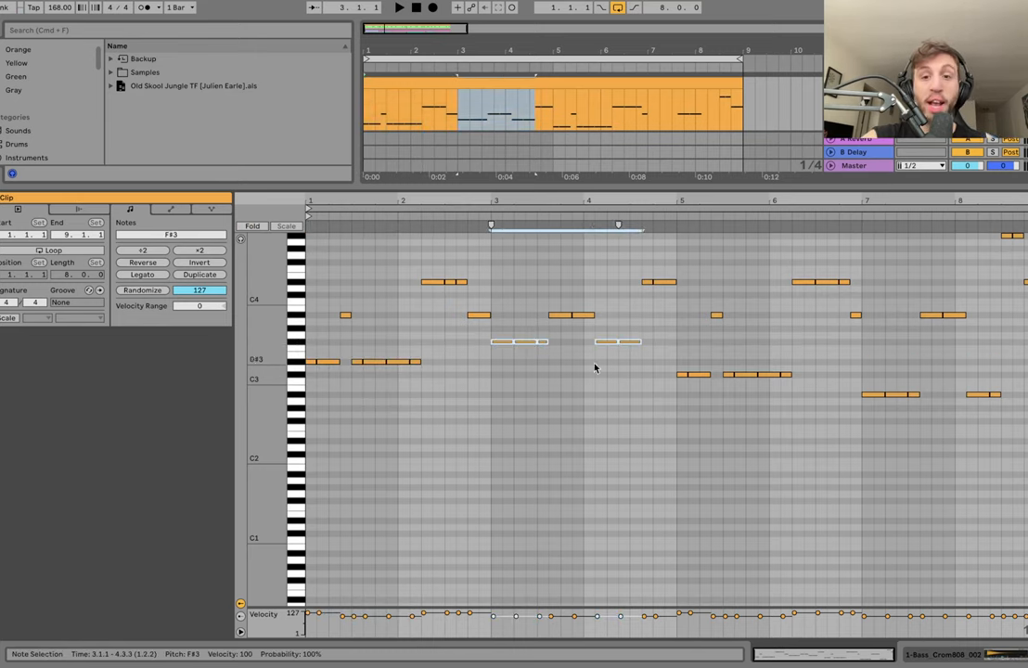
drag(844, 380, 1027, 529)
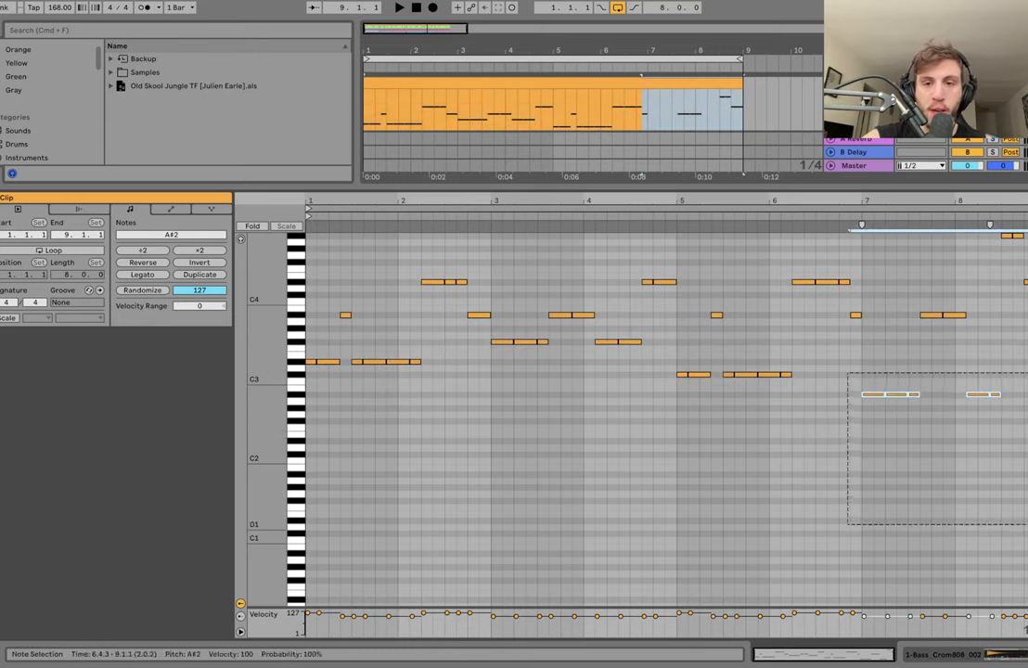
click(368, 376)
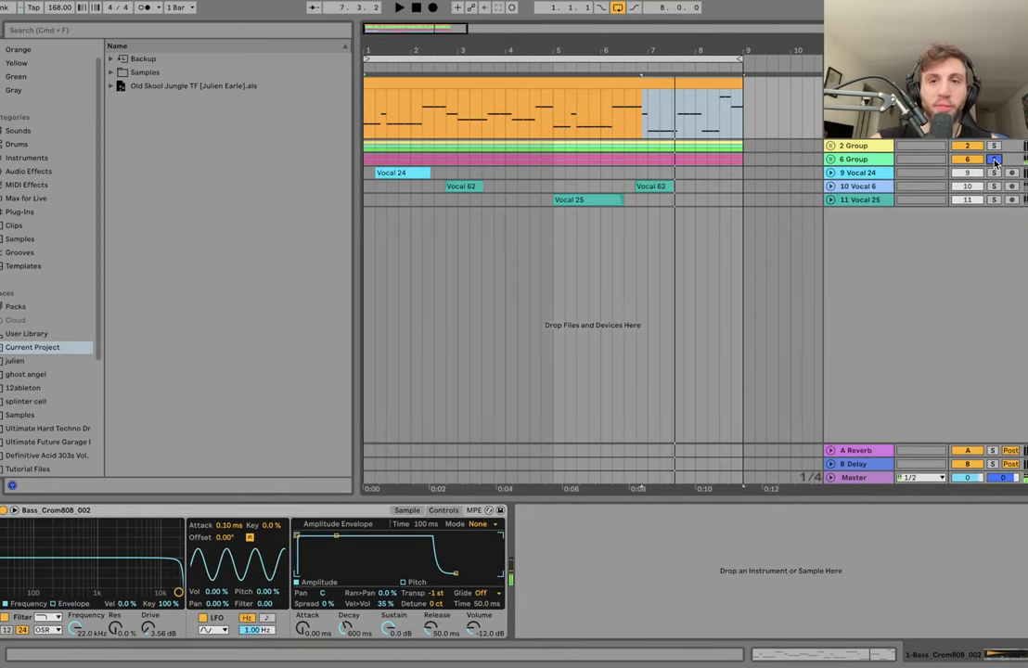
click(832, 159)
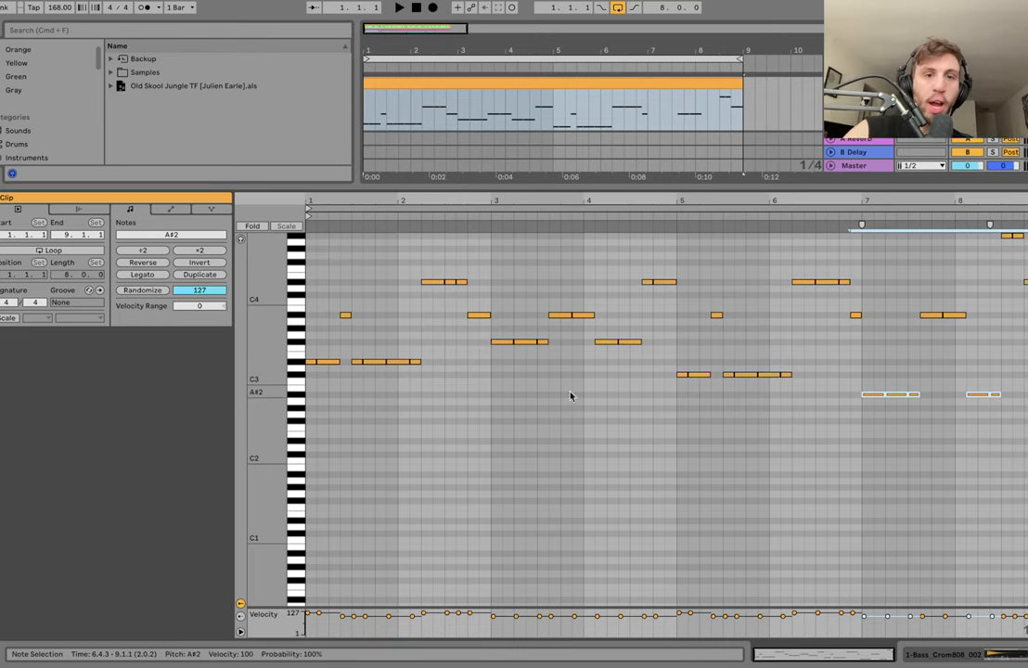
mouse_move(515, 387)
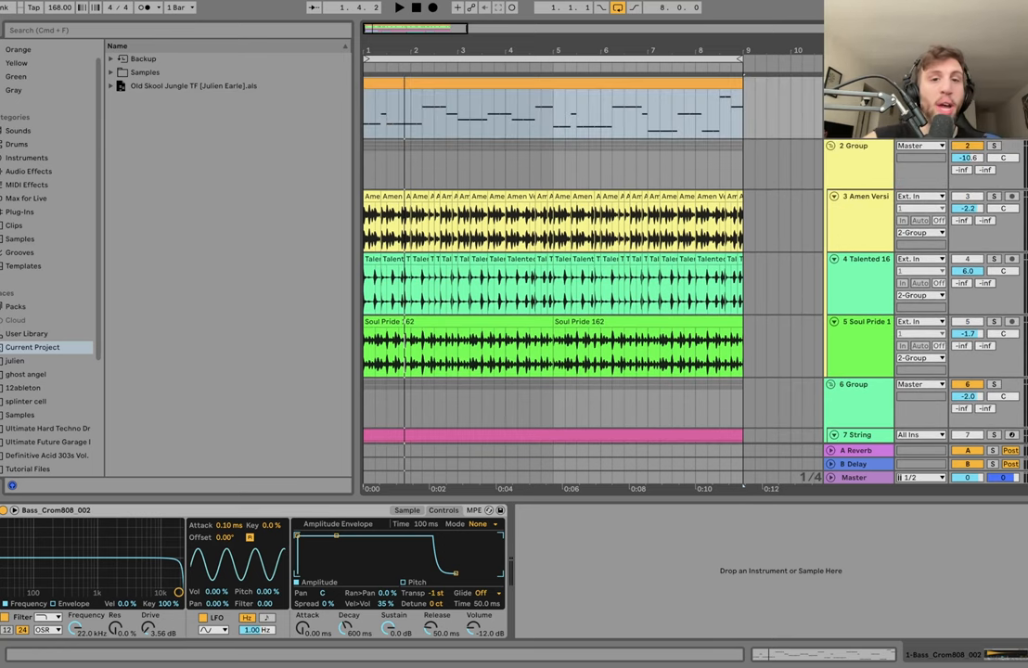
- Scroll down the arrangement toward the String and Operator pad tracks
scroll(down, 3)
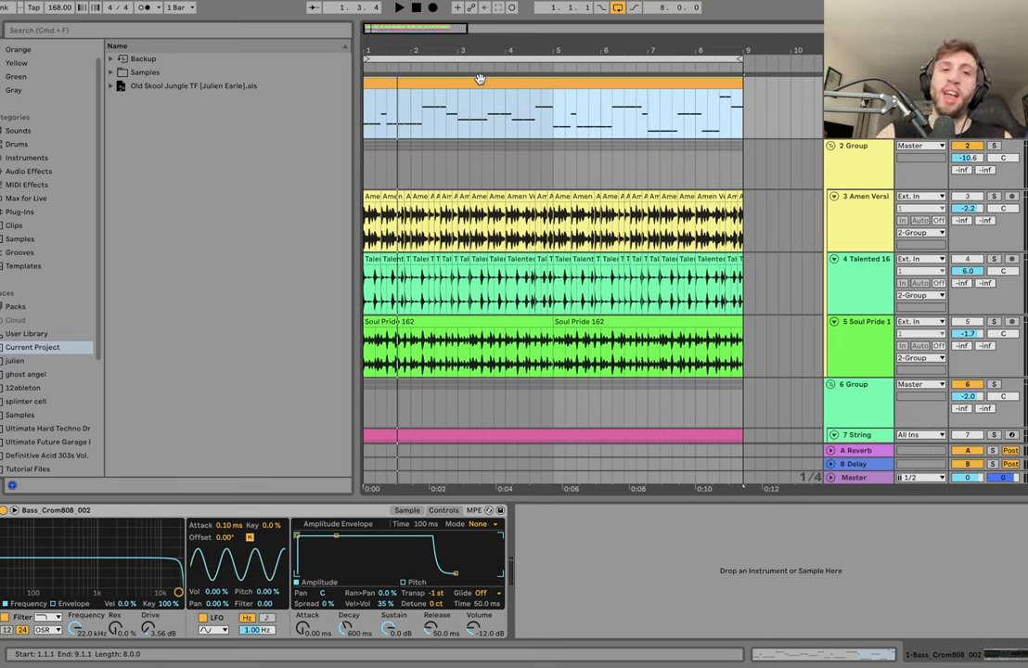
mouse_move(479, 79)
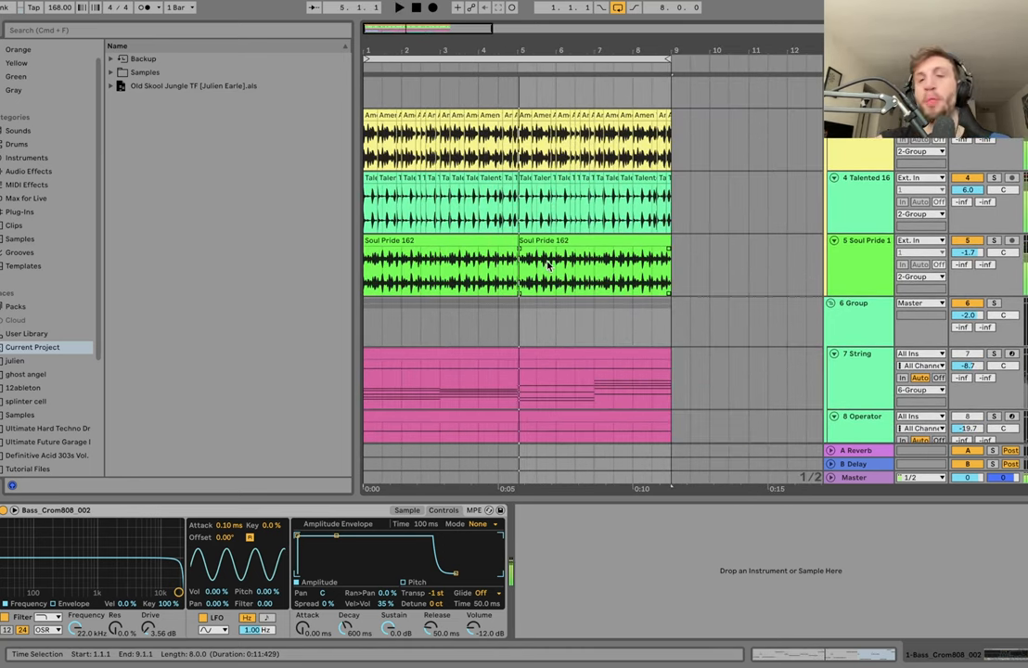
- View the Amen and Talented breaks' effects, then duplicate a Talented clip onto a new track
click(858, 153)
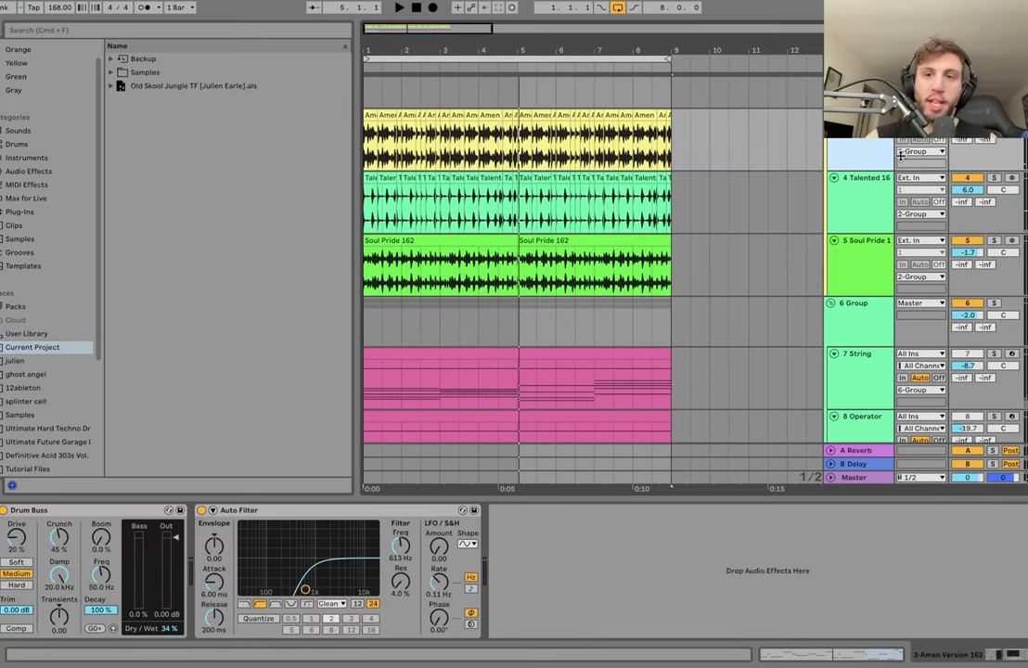
click(399, 7)
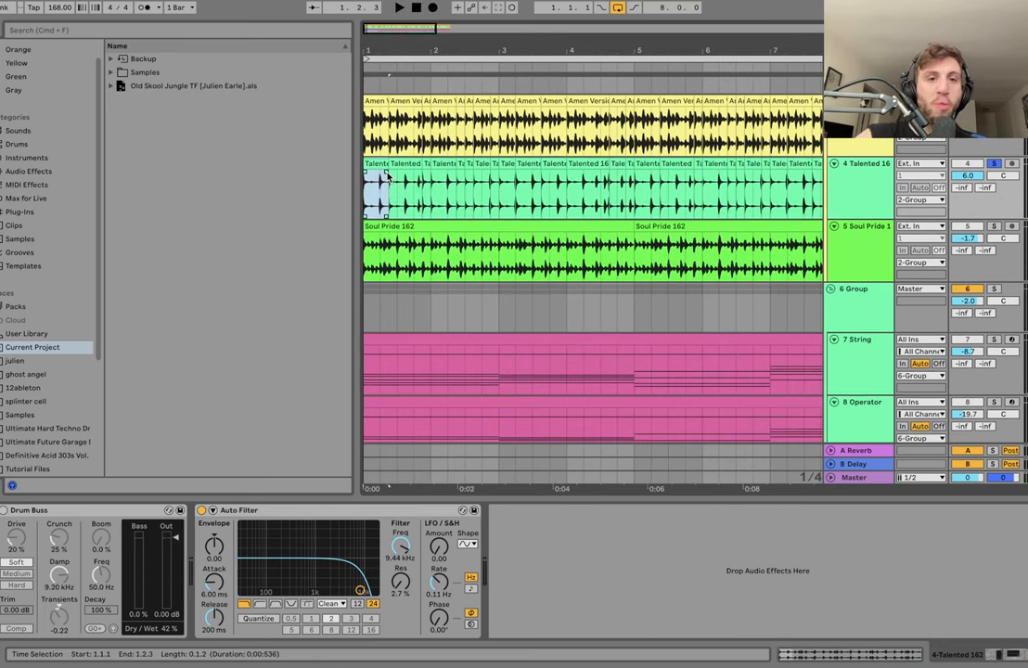
click(399, 7)
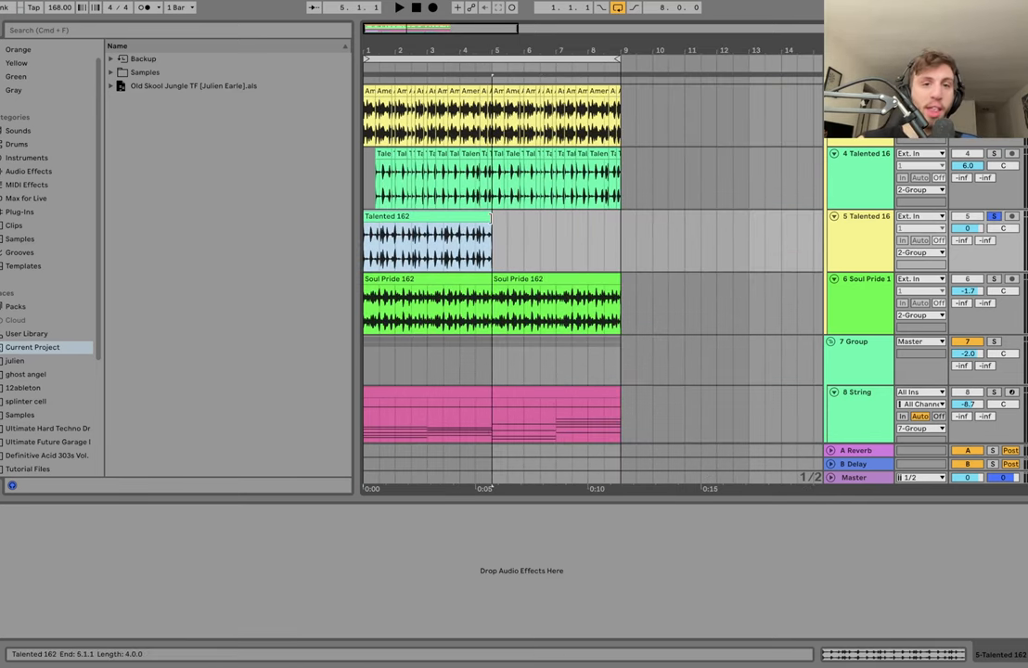
- Audition the four-bar Talented 162 clip, then delete it from the new track
click(492, 222)
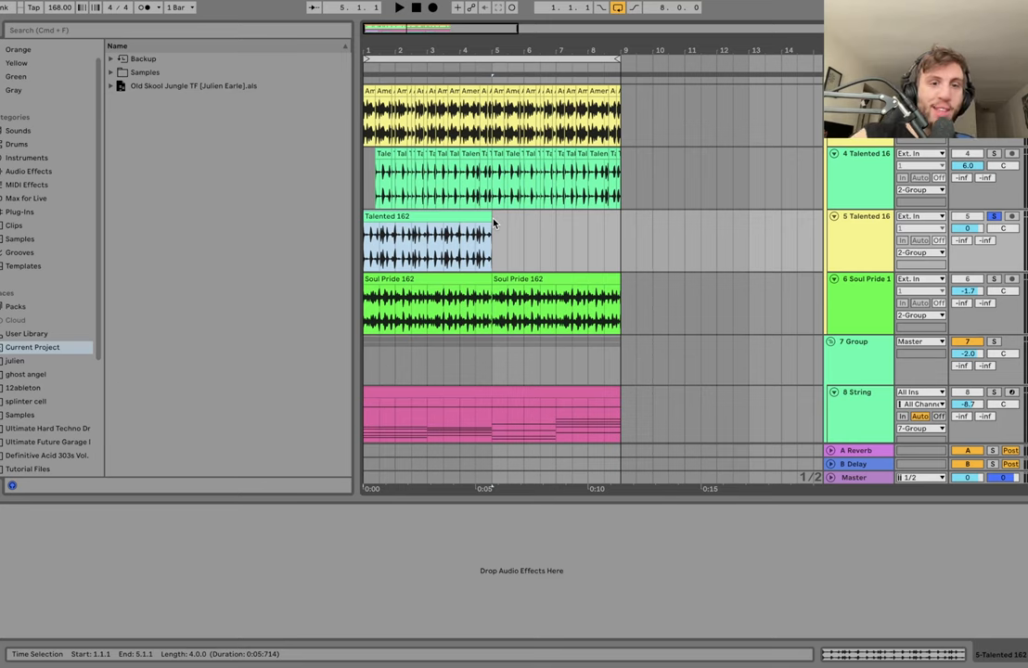
click(471, 219)
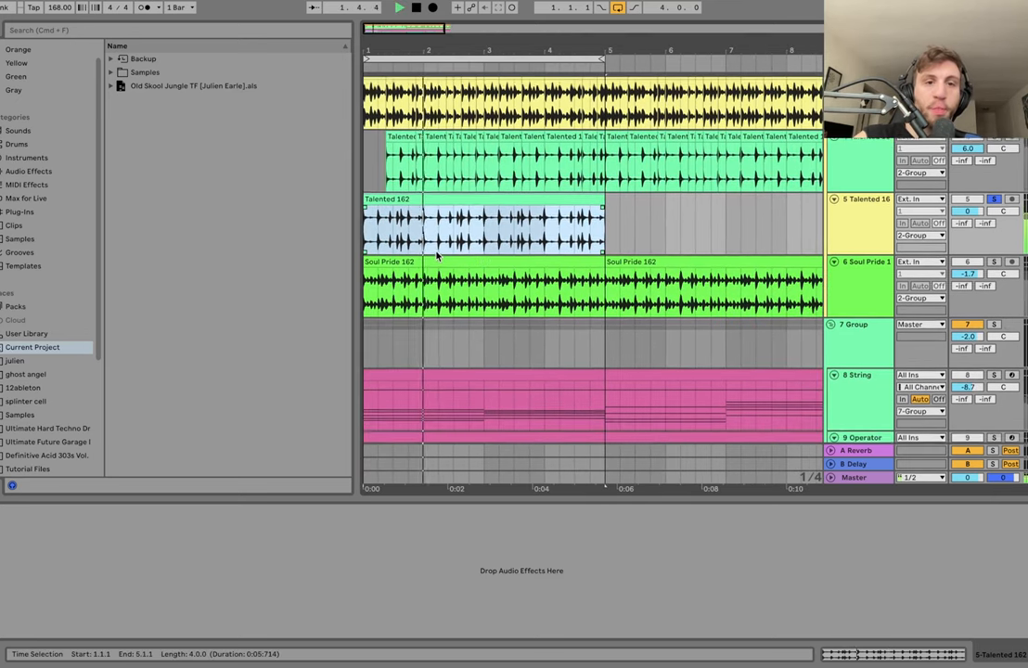
click(858, 204)
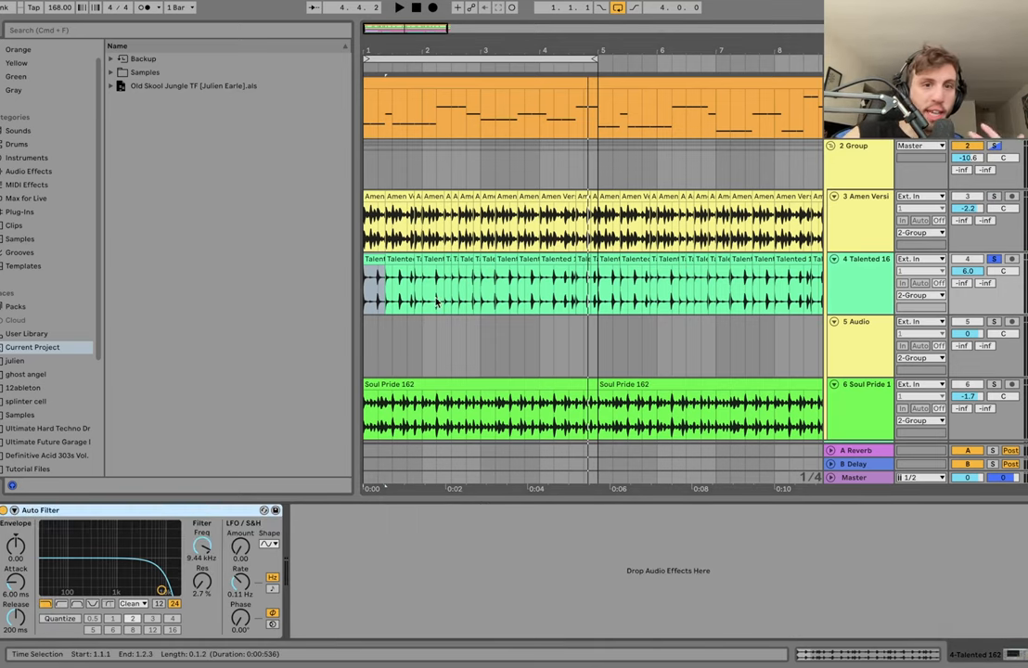
- Add a Spectrum analyzer to the Talented break and sweep its filter cutoff down
click(399, 7)
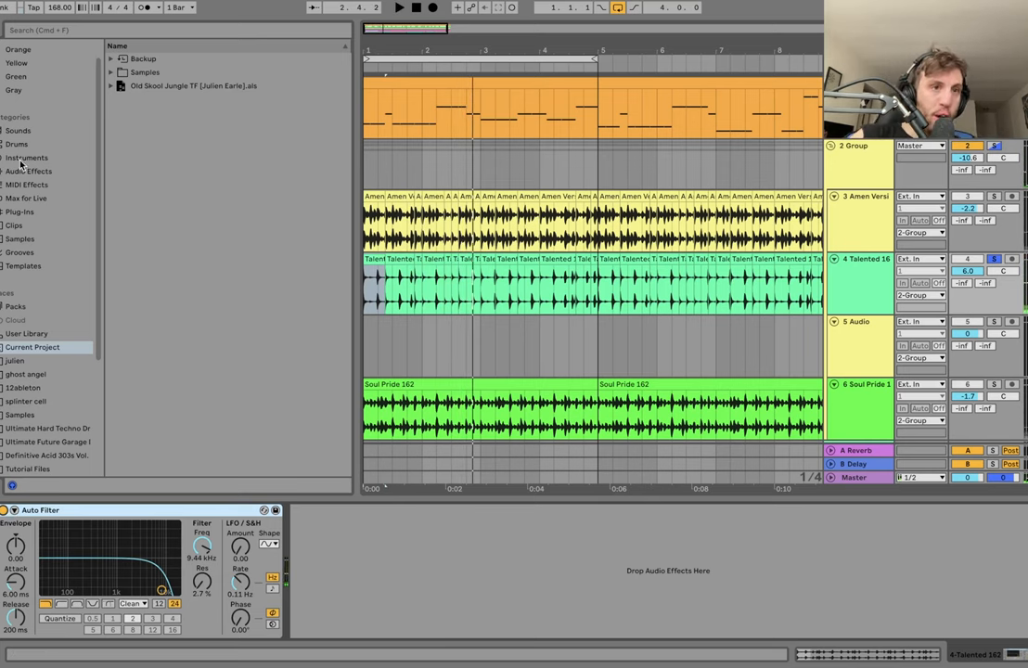
click(29, 170)
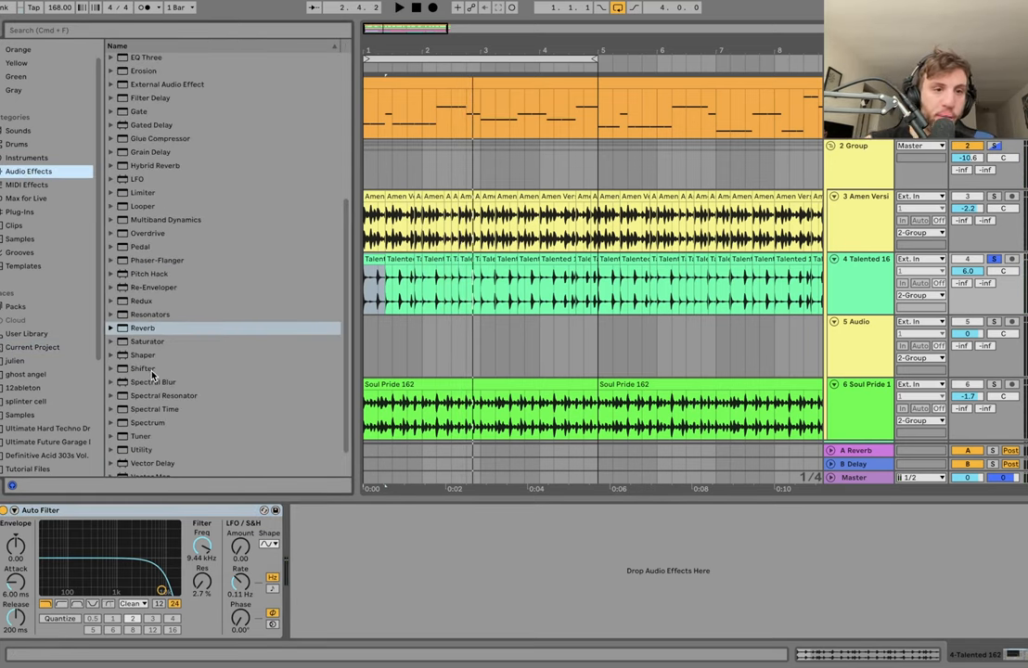
scroll(down, 3)
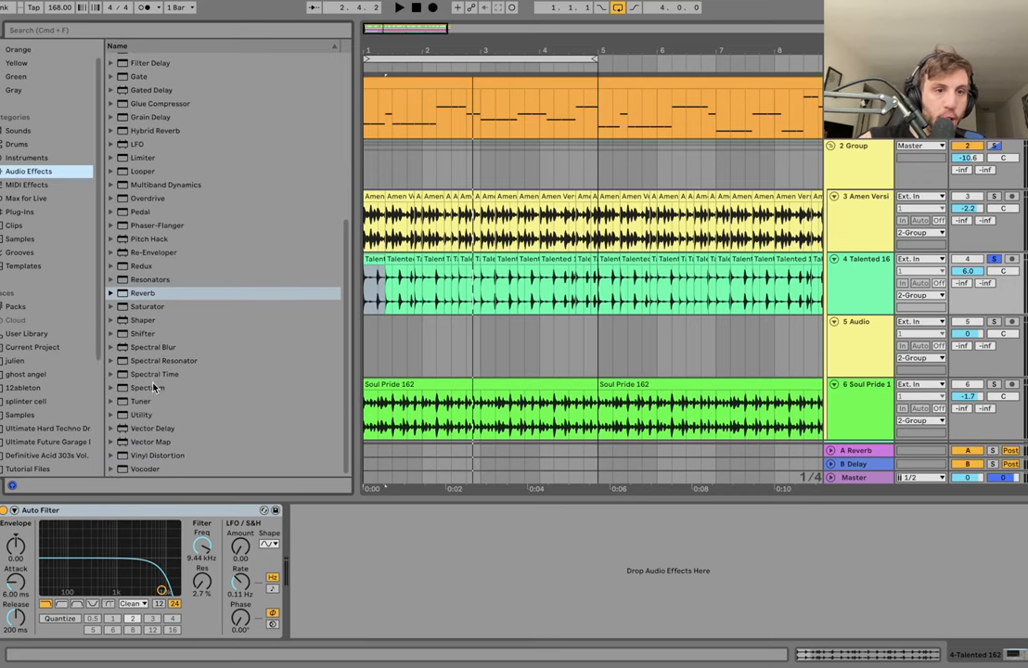
double_click(148, 387)
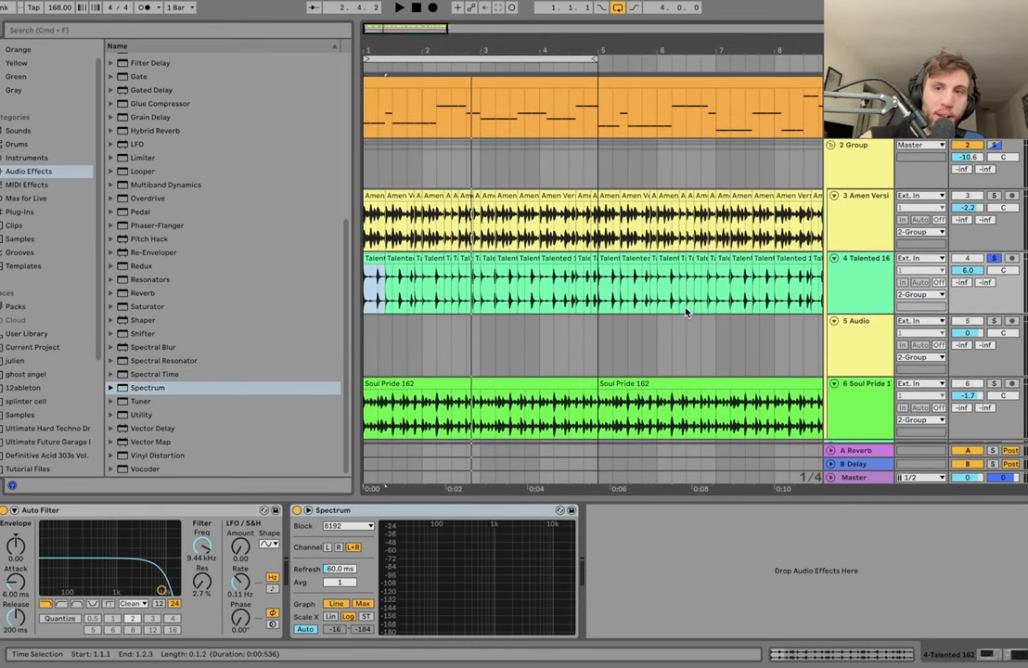
mouse_move(133, 443)
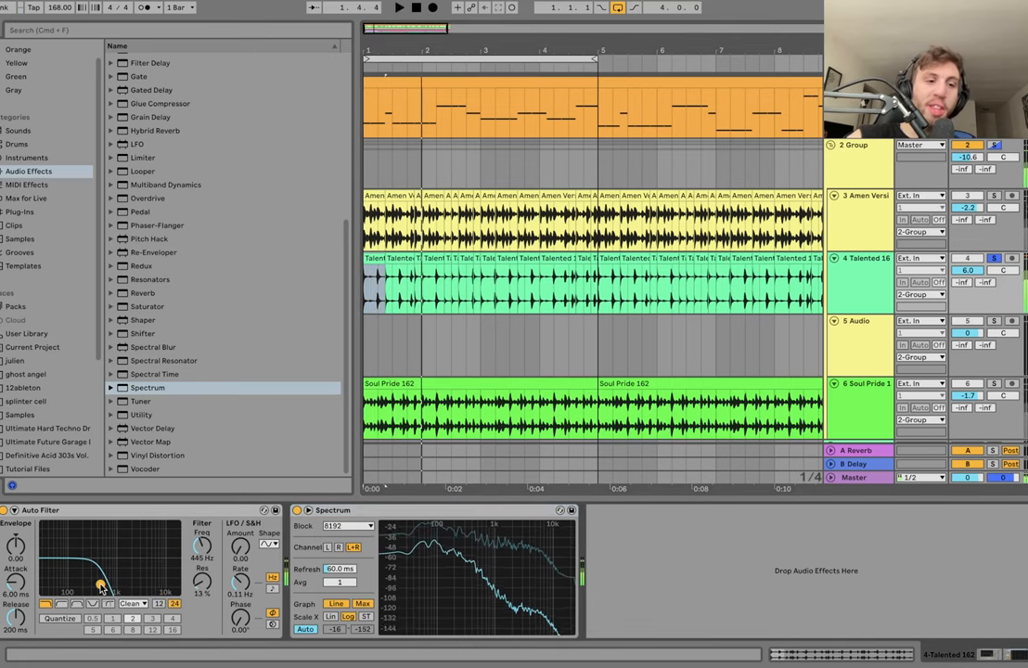
drag(100, 584, 162, 589)
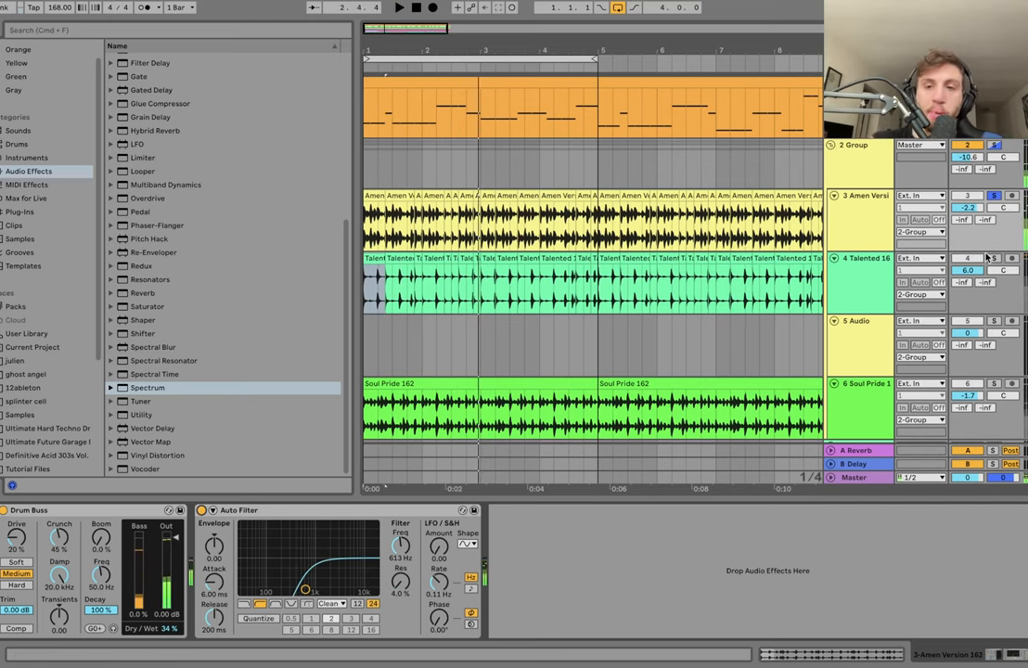
- Review the Talented and Amen break clips, then delete the empty 5-Audio track
click(860, 283)
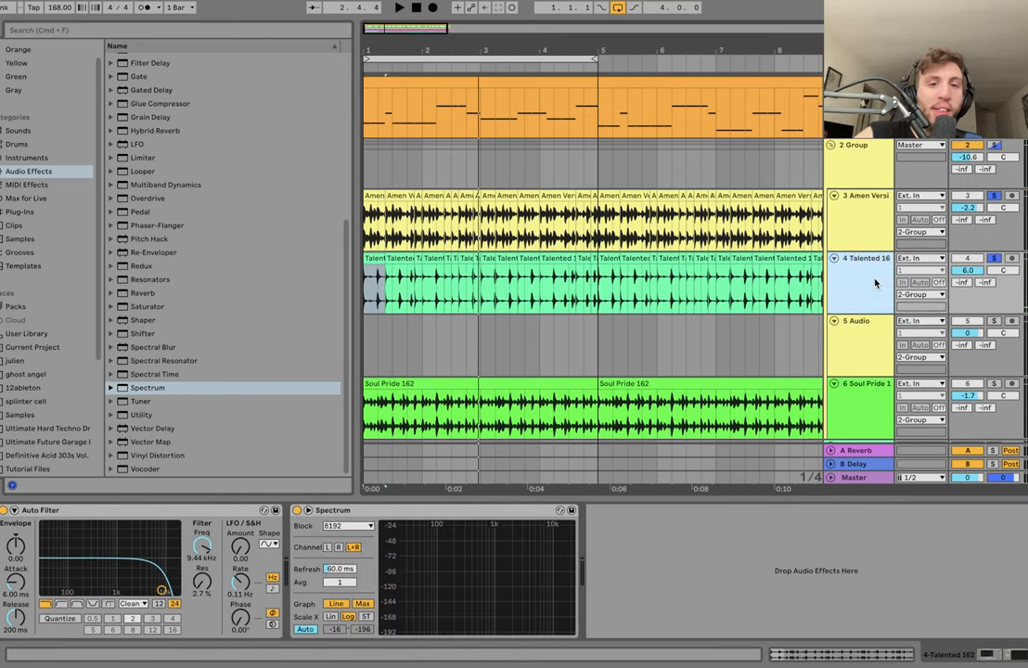
click(399, 7)
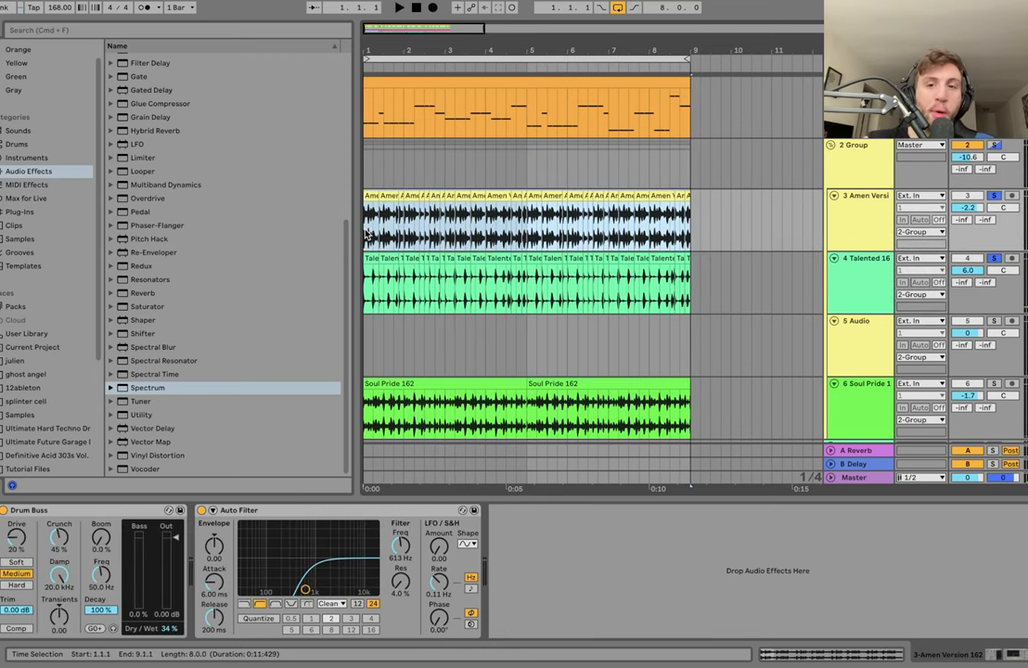
scroll(down, 3)
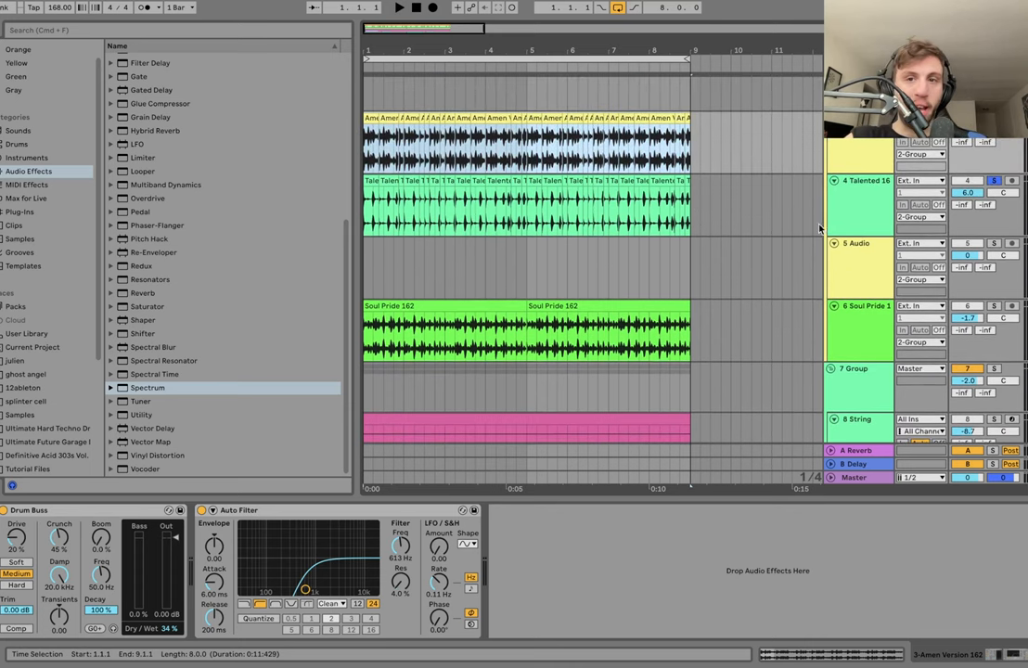
click(857, 243)
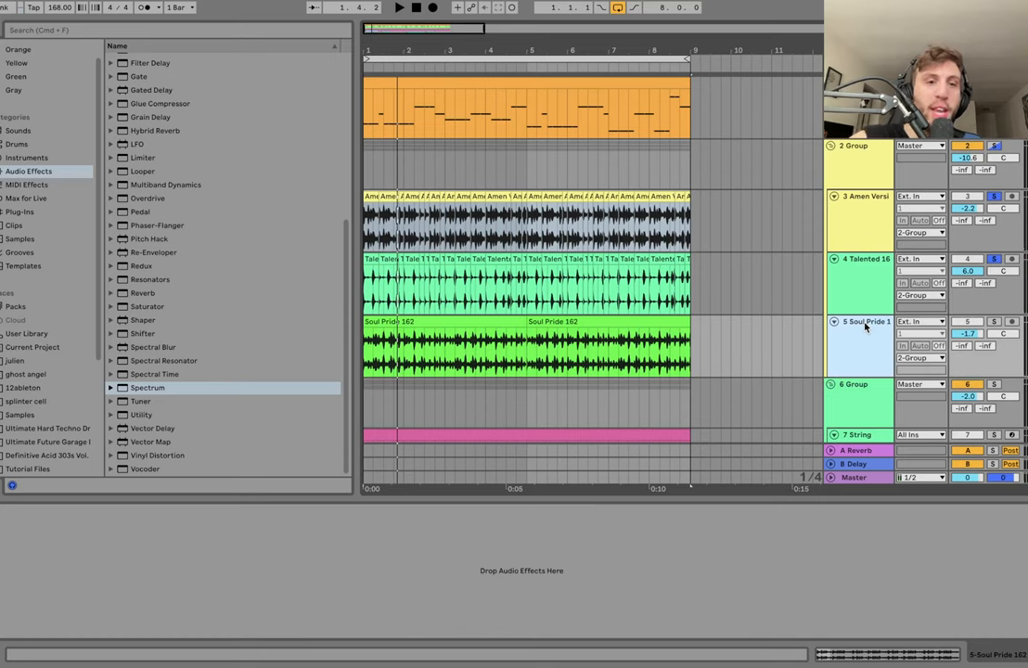
mouse_move(869, 327)
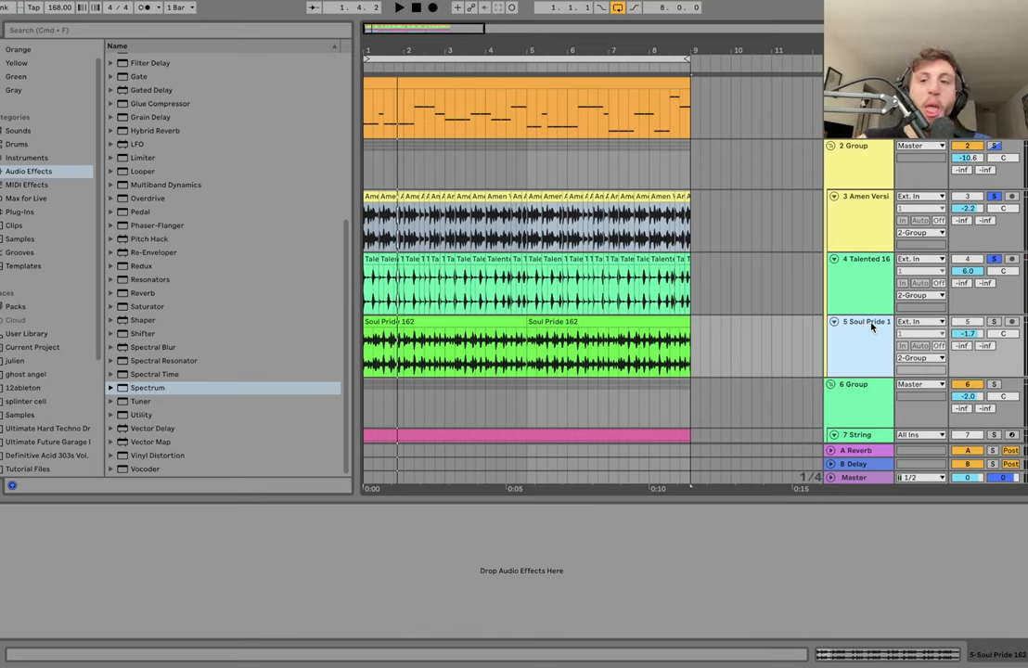
- Select the Soul Pride track and search the sample library for 'soul prid'
click(992, 321)
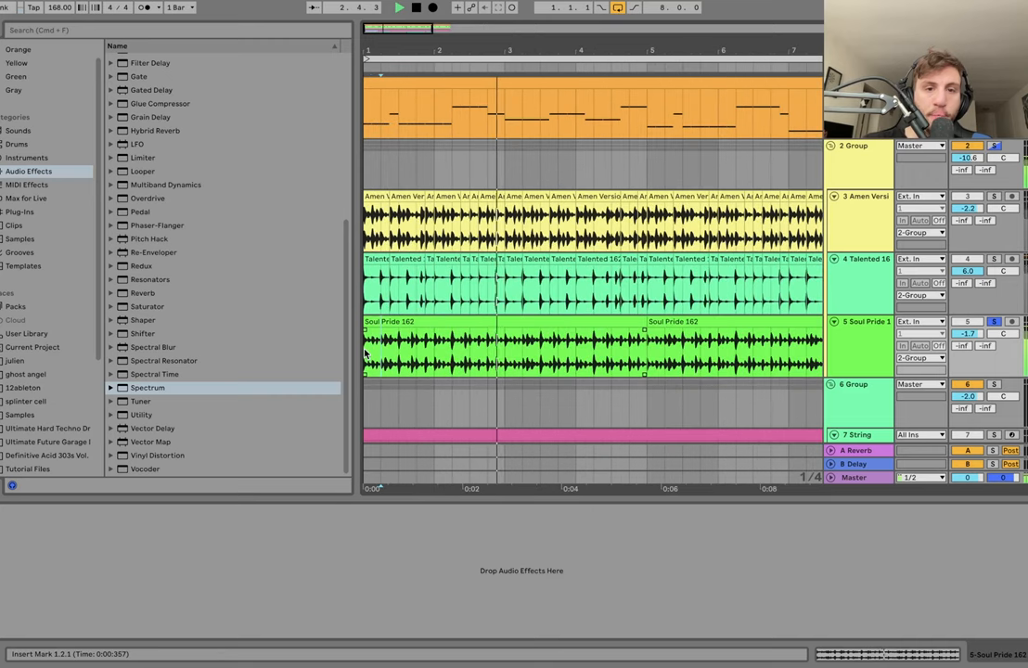
click(20, 415)
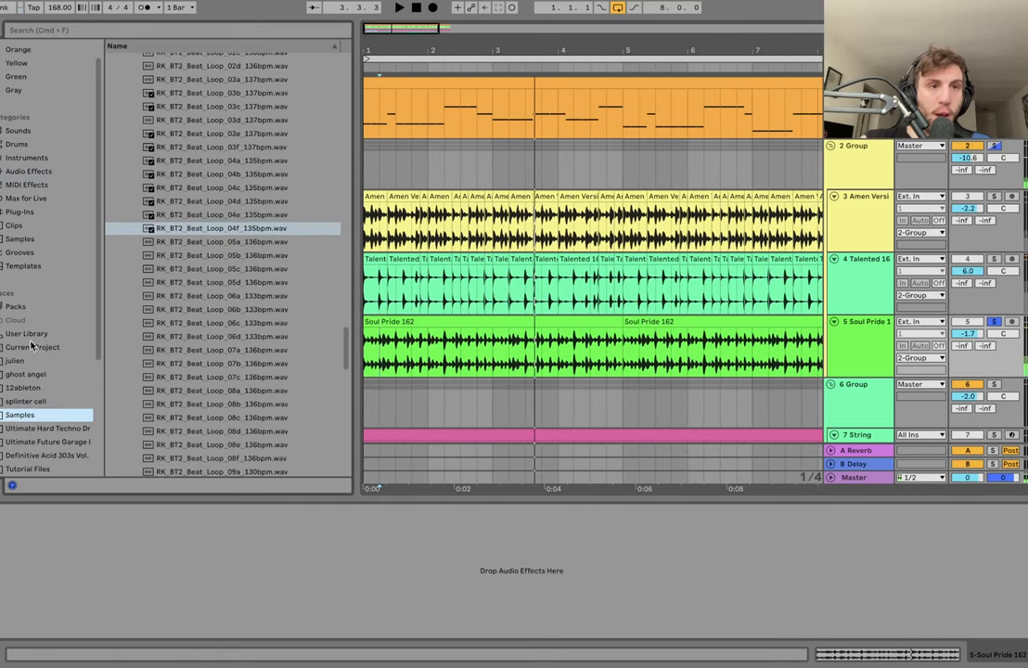
text(soul prid)
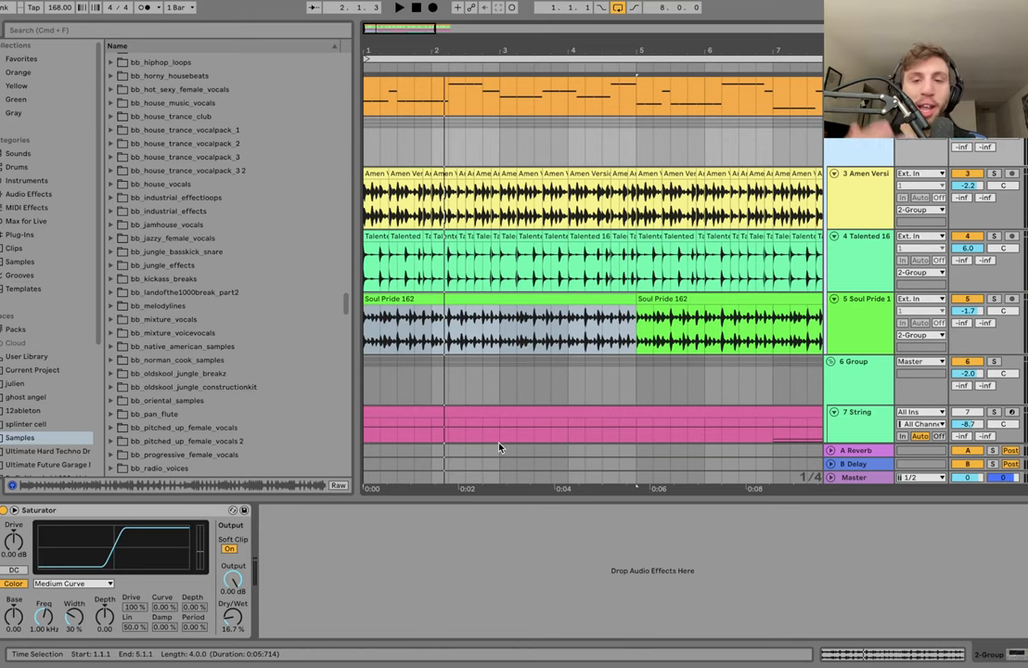
click(399, 7)
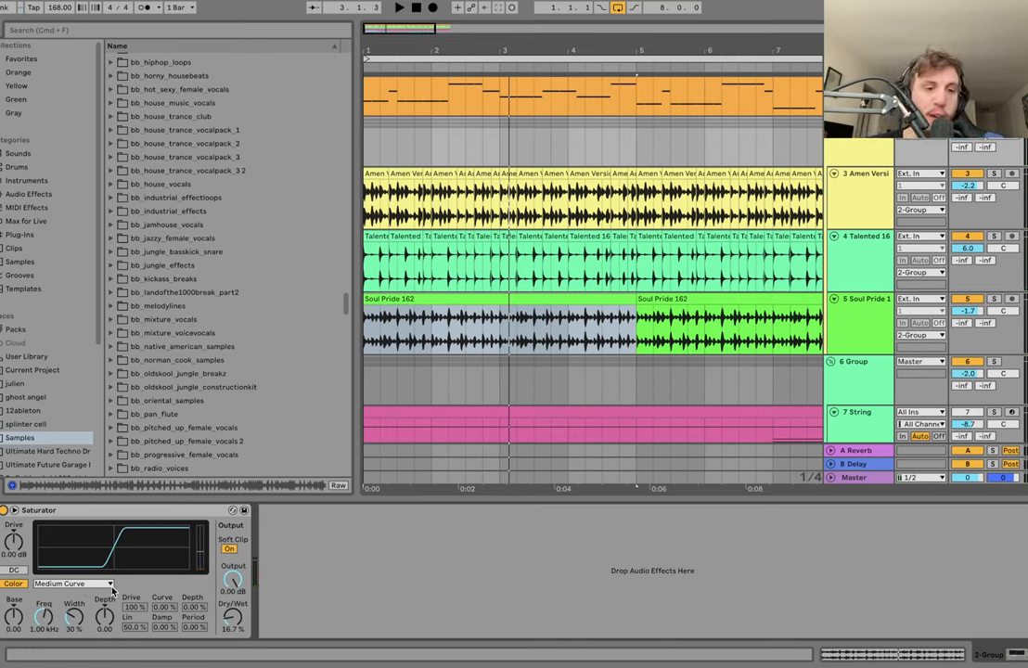
click(399, 7)
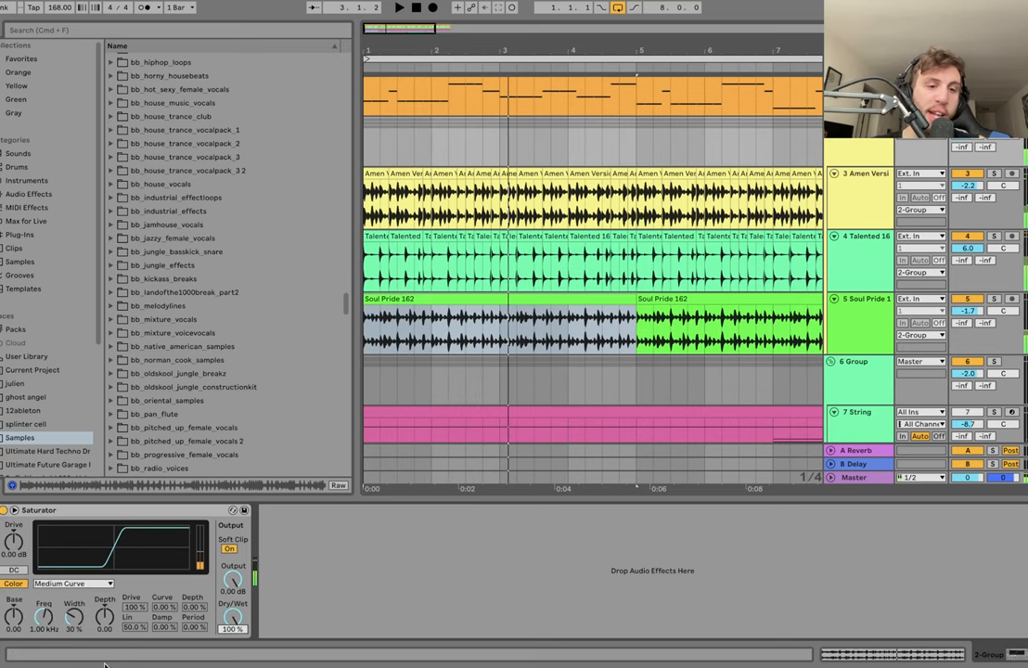
drag(231, 617, 231, 636)
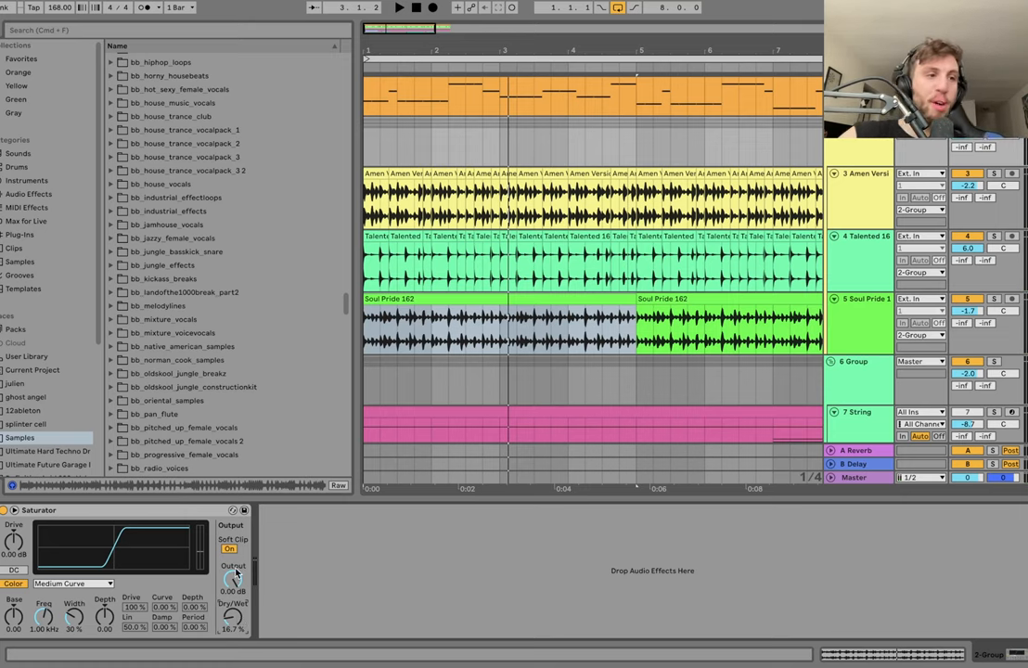
mouse_move(323, 631)
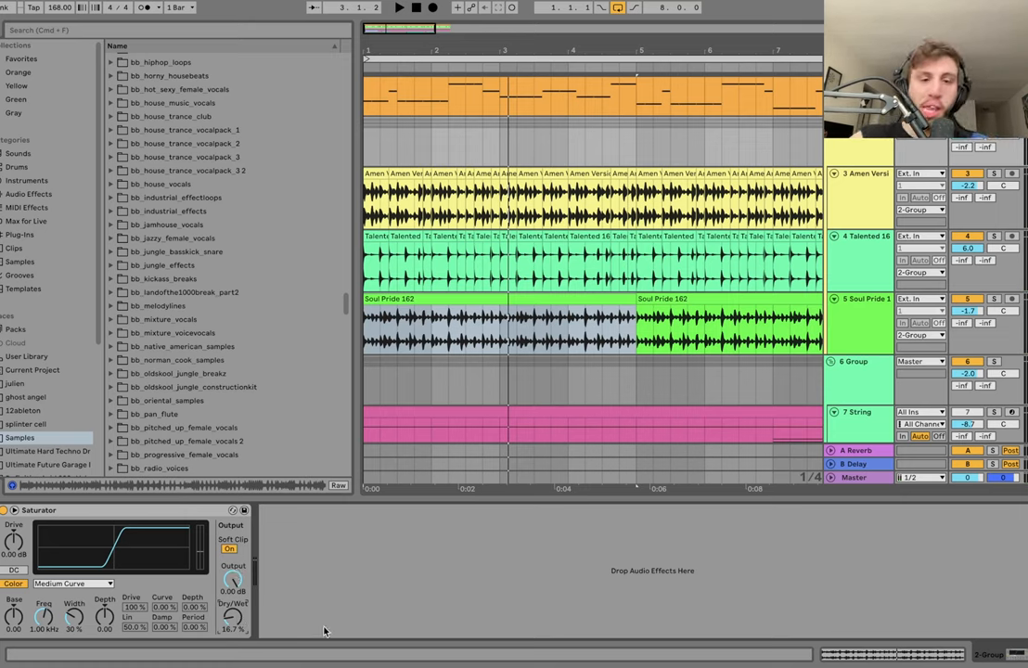
click(398, 7)
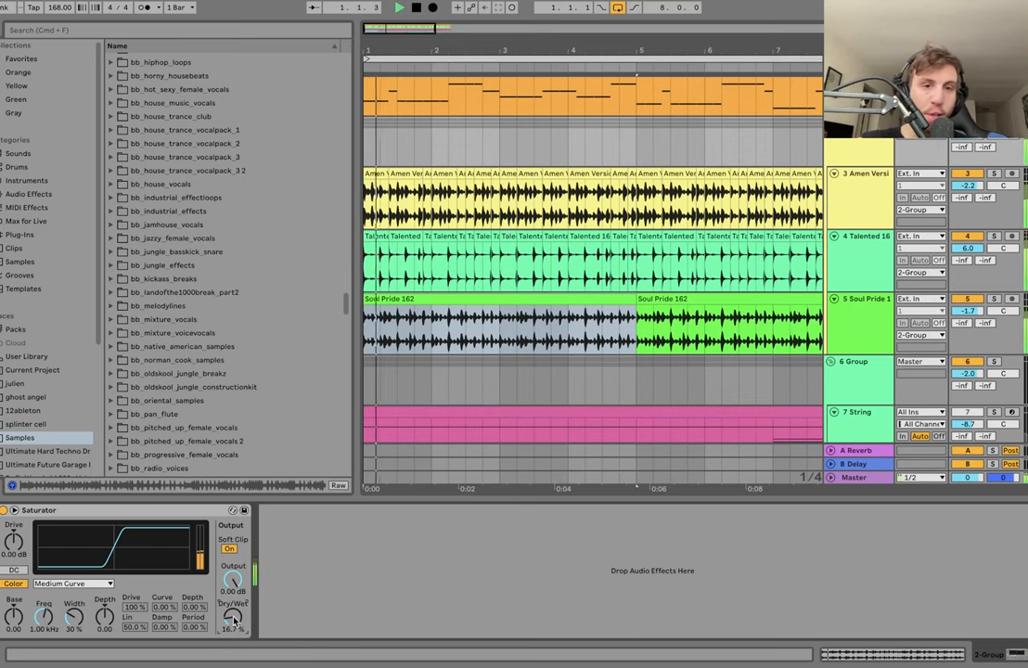
scroll(down, 3)
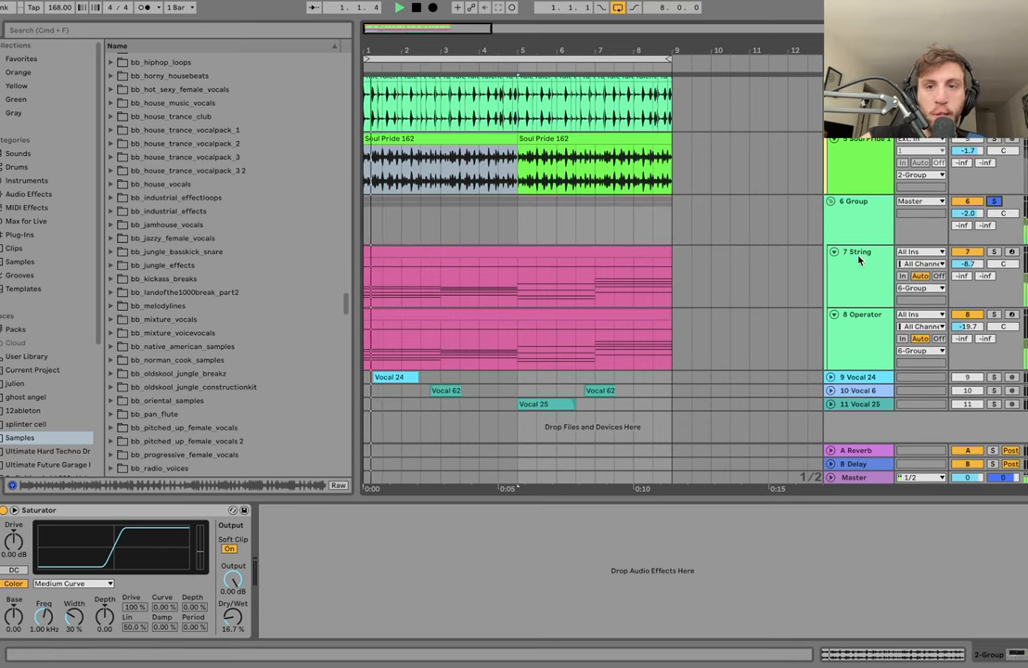
- Select the 7-String track and open its pink MIDI clip's chords
click(858, 252)
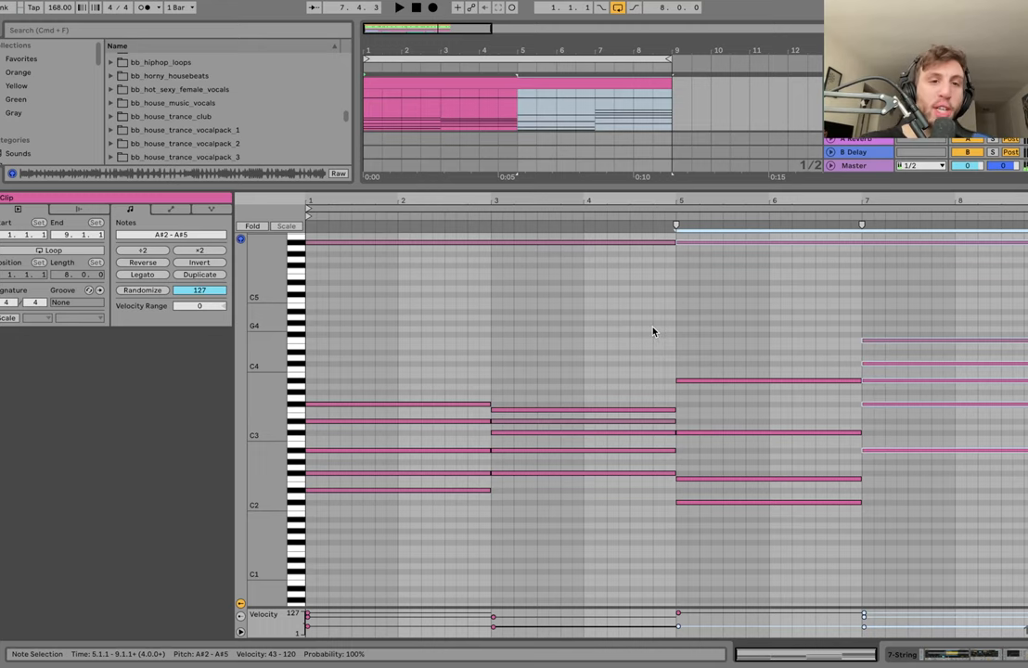
- Scroll through the chord notes, then show the String track's Simpler, Reverb and Auto Filter
scroll(down, 3)
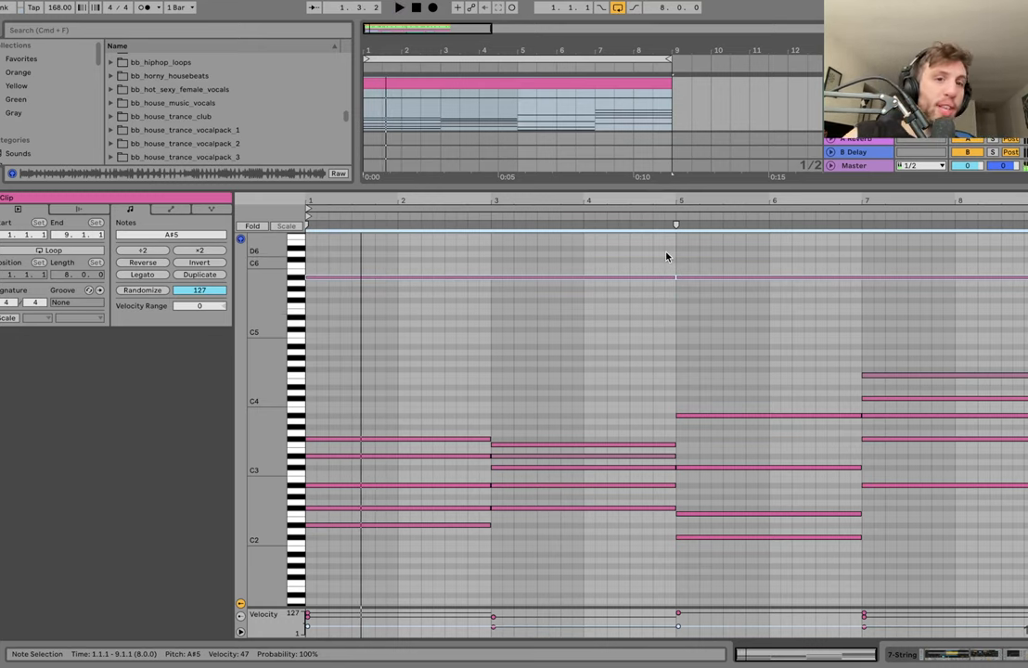
mouse_move(663, 258)
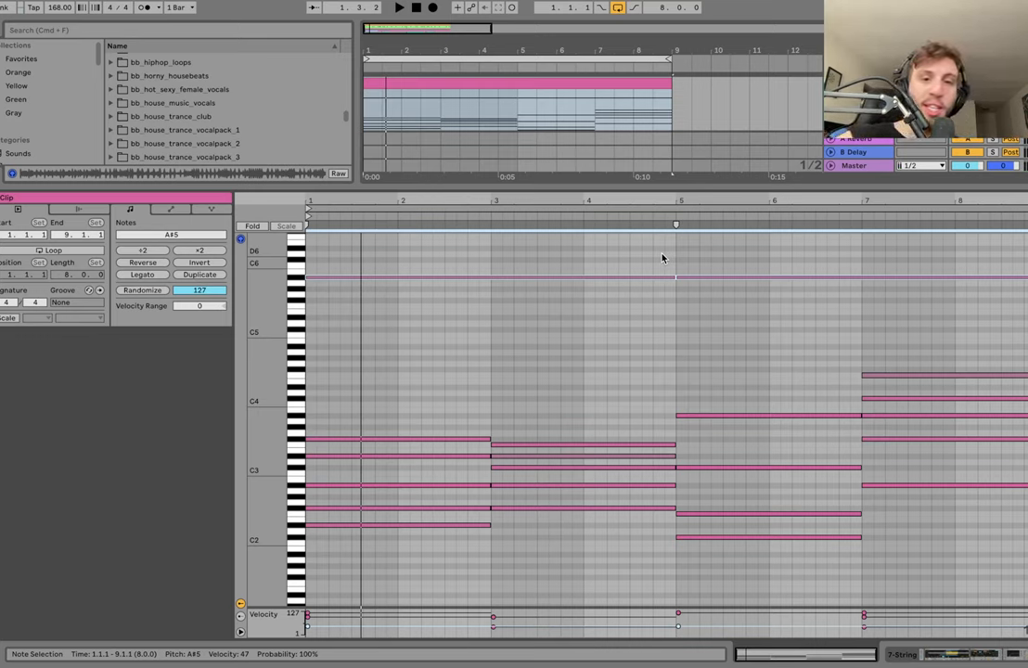
click(399, 7)
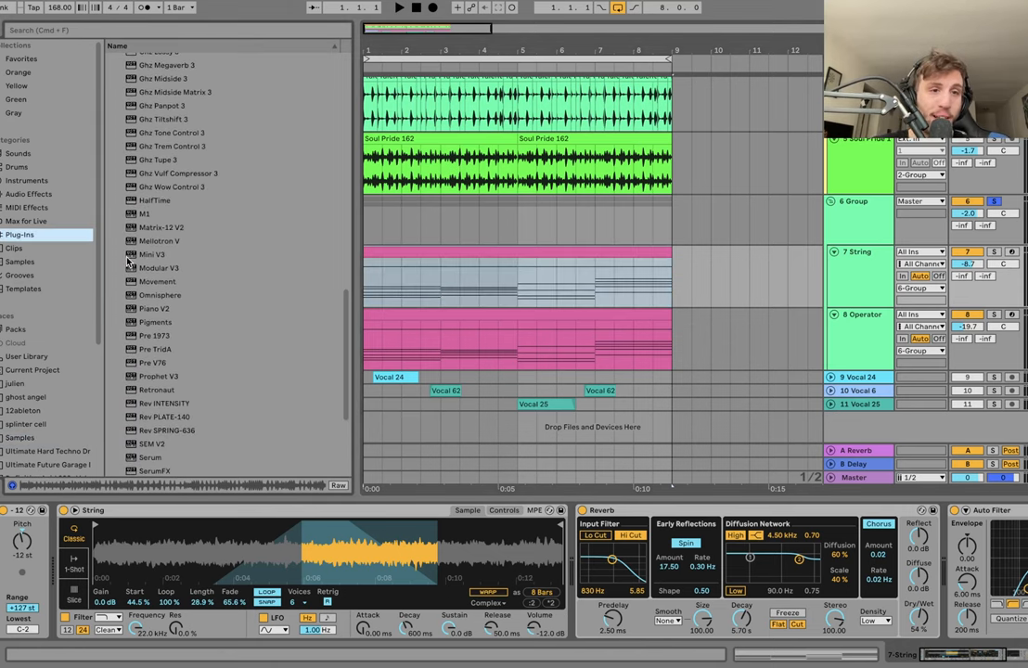
- Show the Current Project files in the browser and solo the String pad track
click(31, 370)
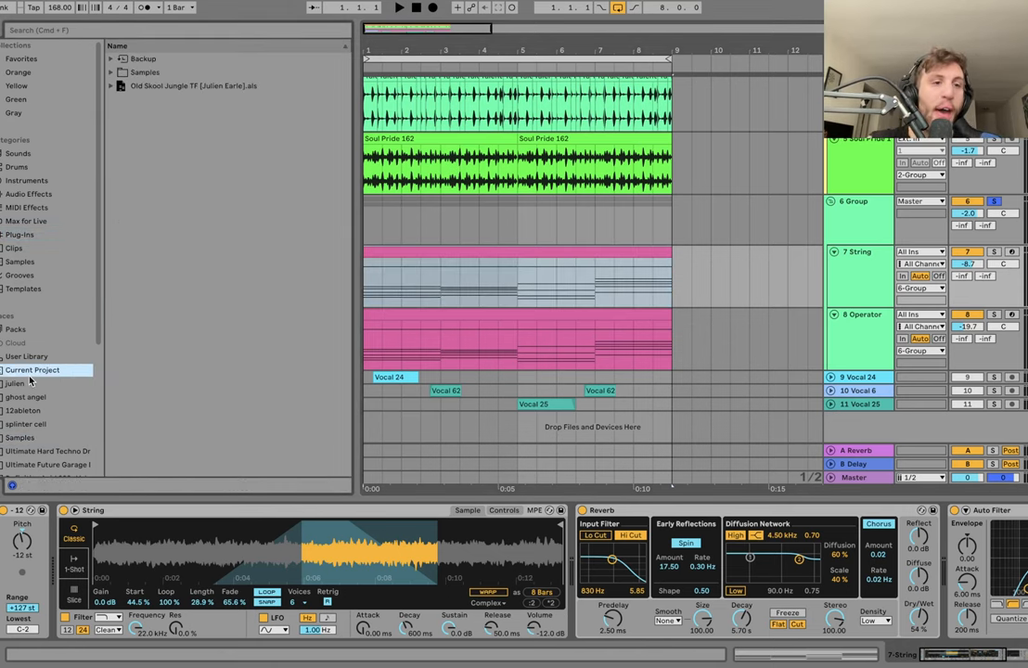
click(546, 256)
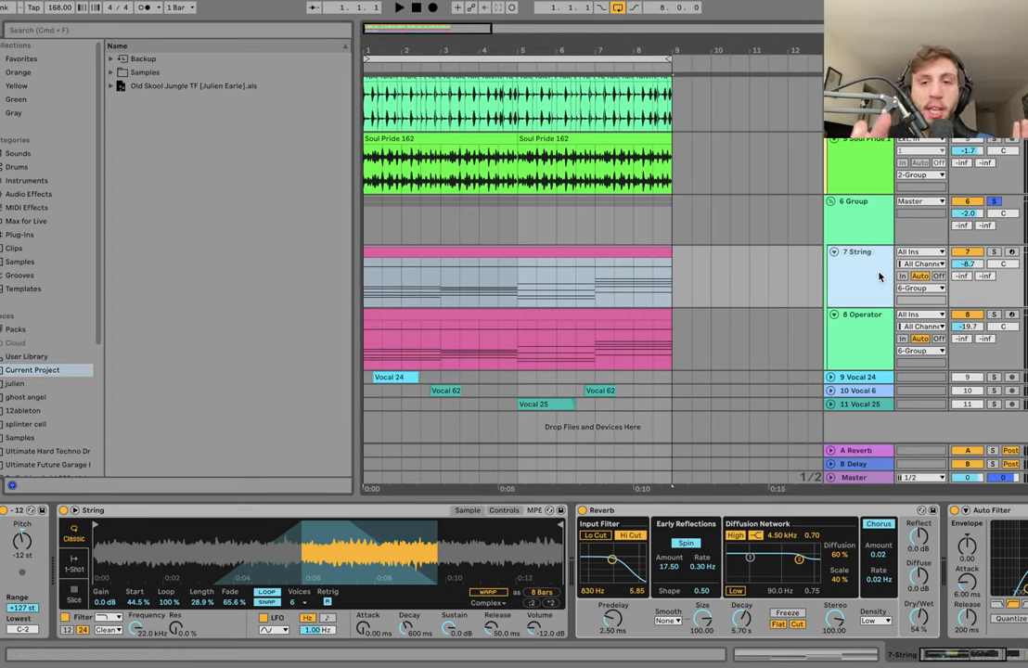
click(994, 251)
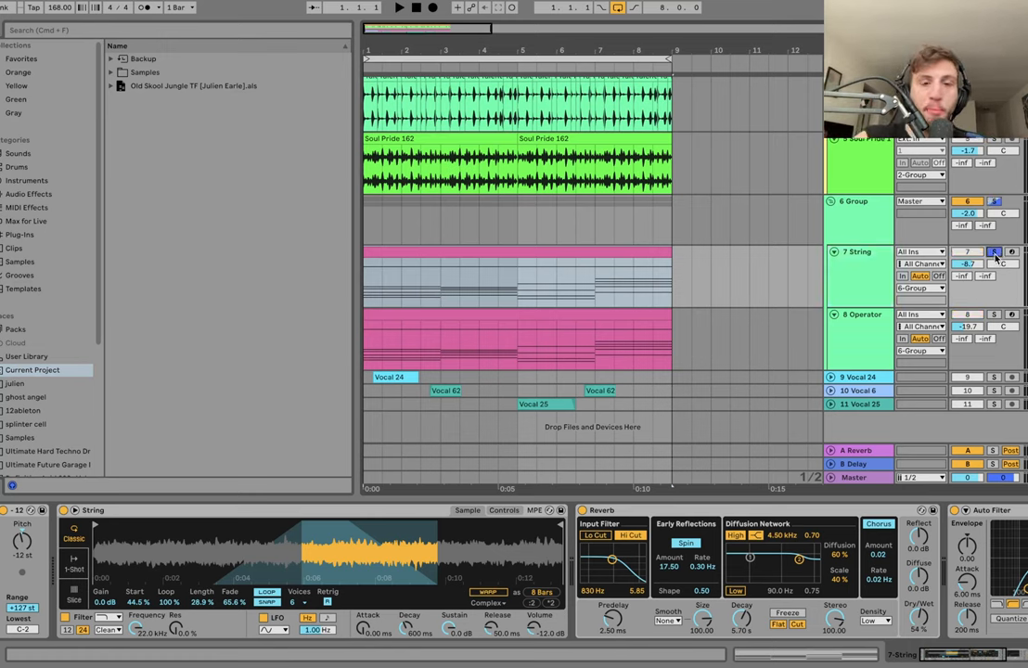
- Solo the 8 Operator pad track and display its Operator, Chorus-Ensemble and Reverb devices
click(399, 8)
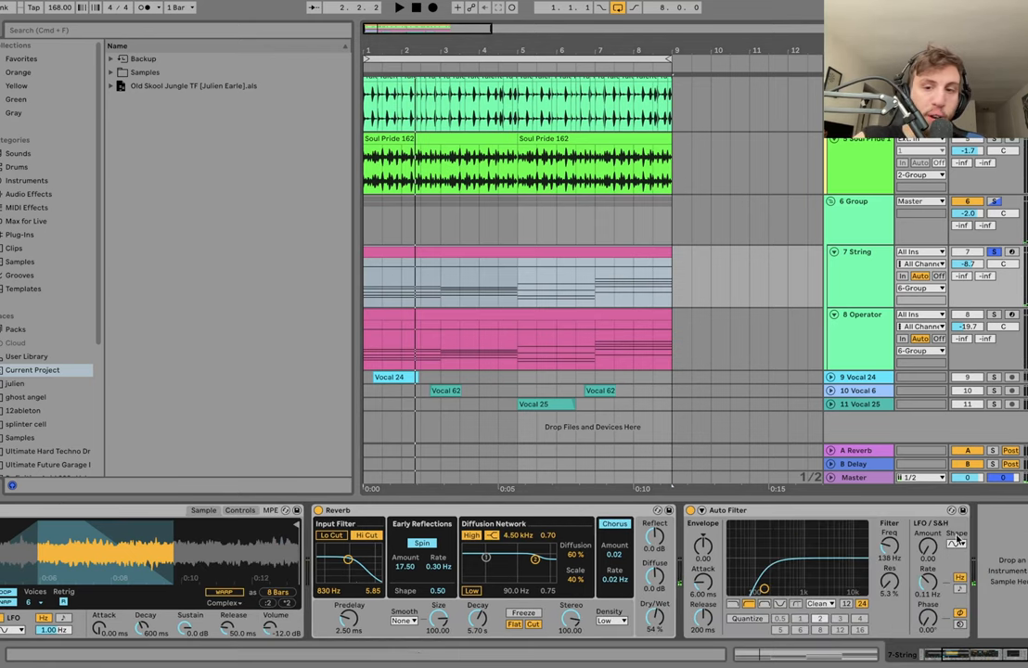
click(400, 7)
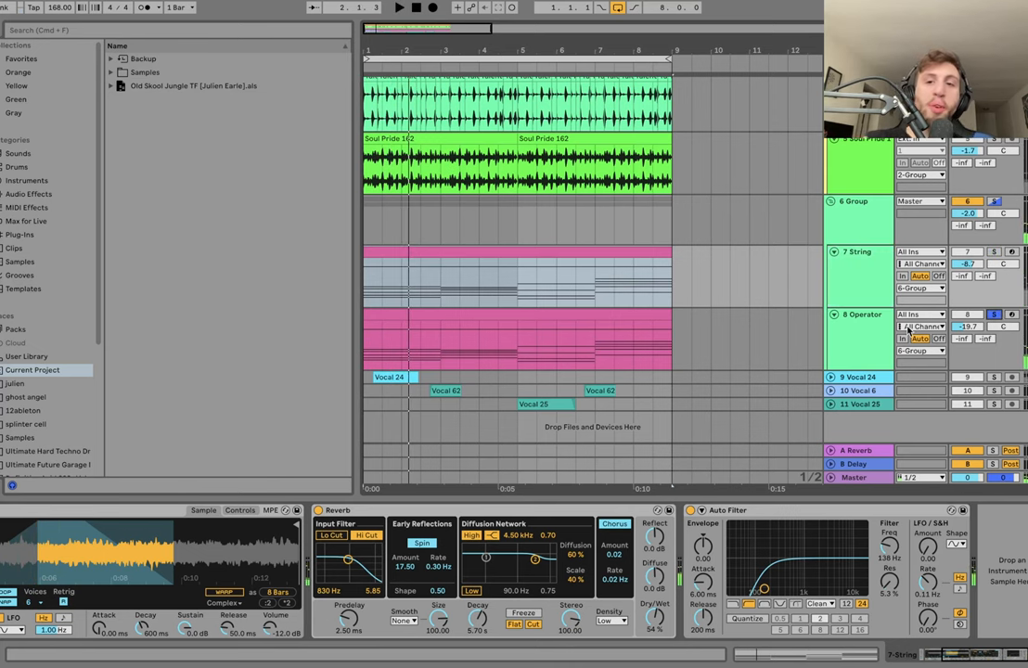
click(857, 315)
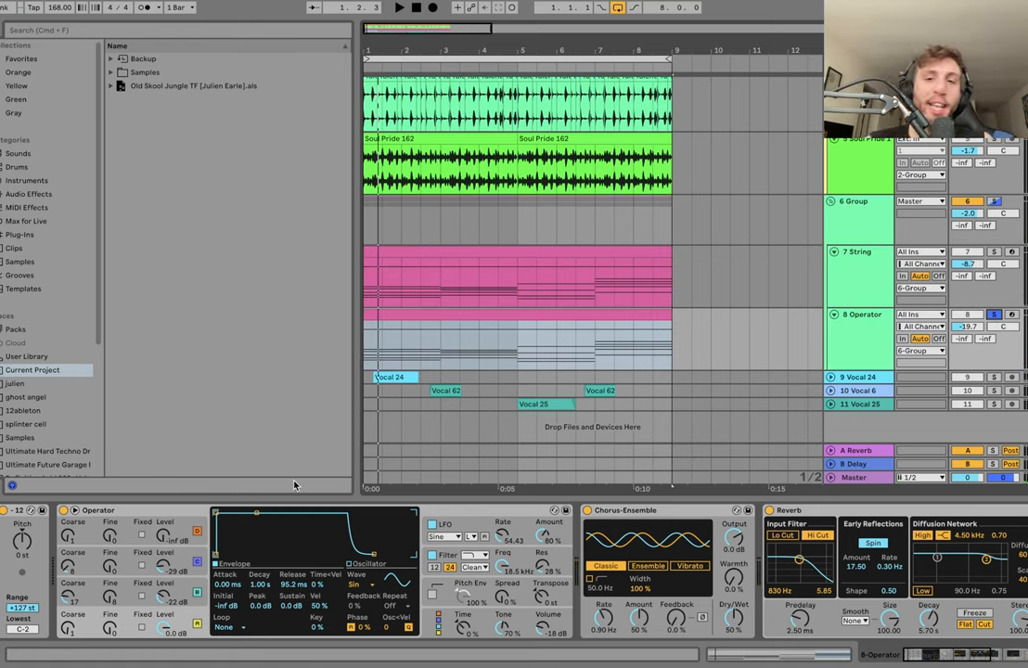
- Browse Plug-Ins, return to Current Project, and solo the 6 Group track to show its Auto Filter
click(399, 7)
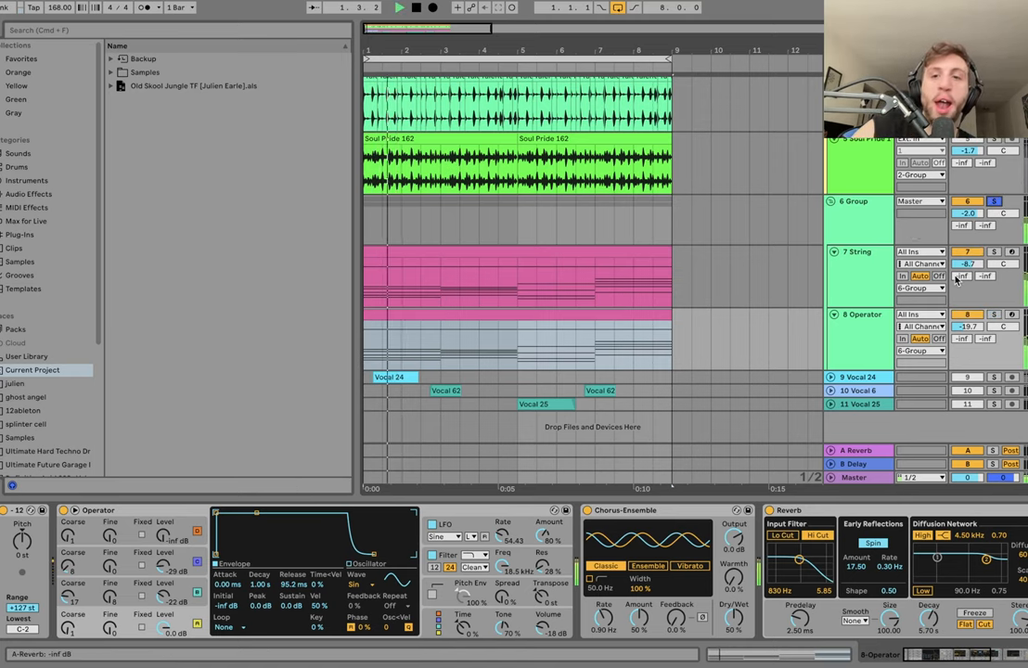
click(18, 234)
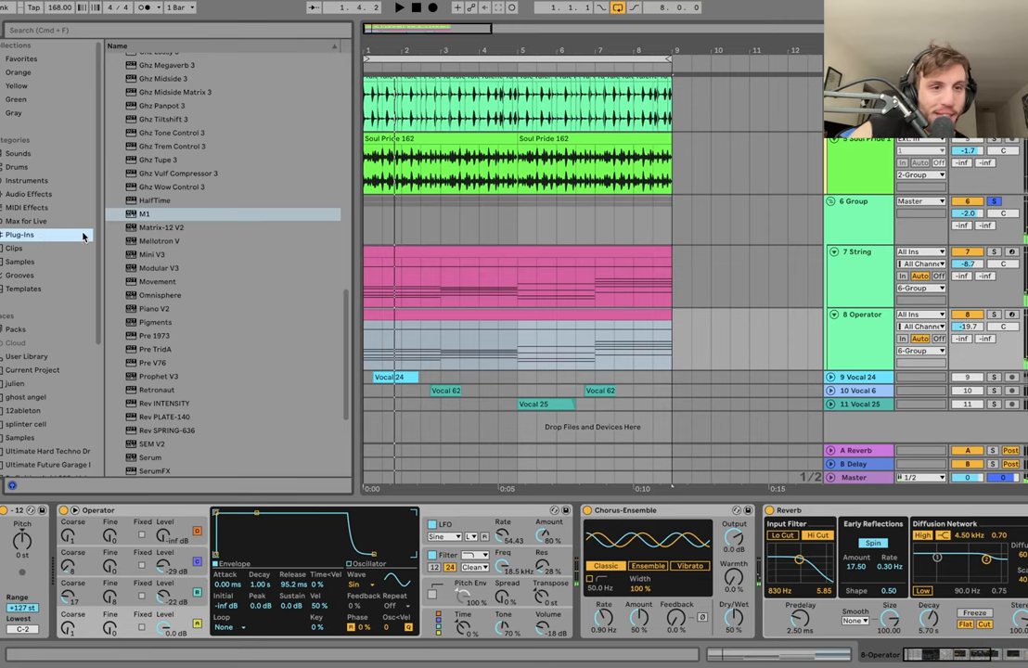
mouse_move(28, 361)
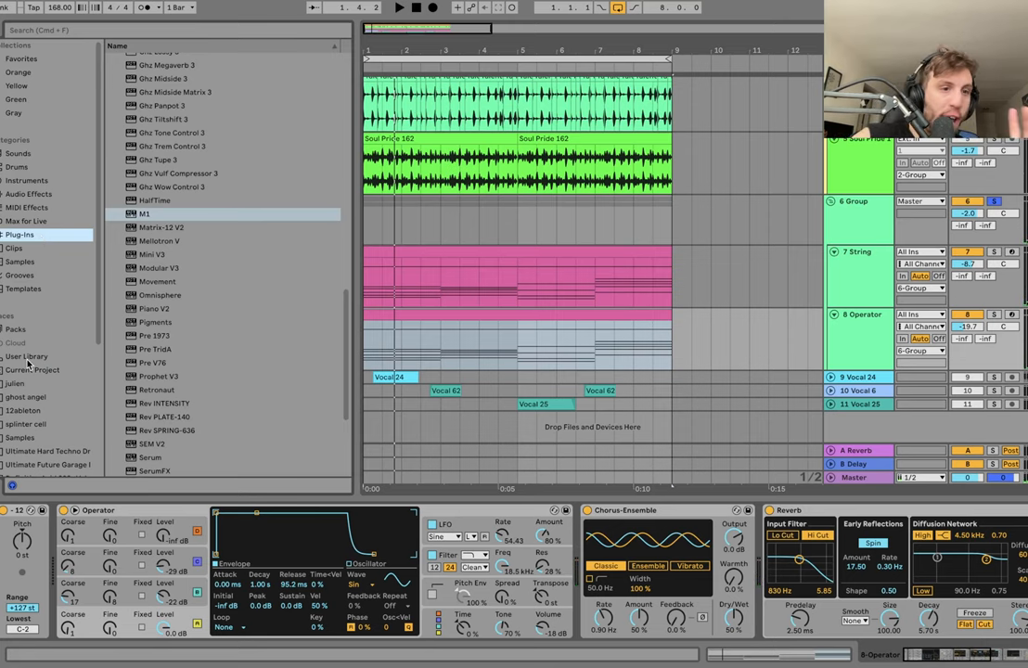
click(31, 370)
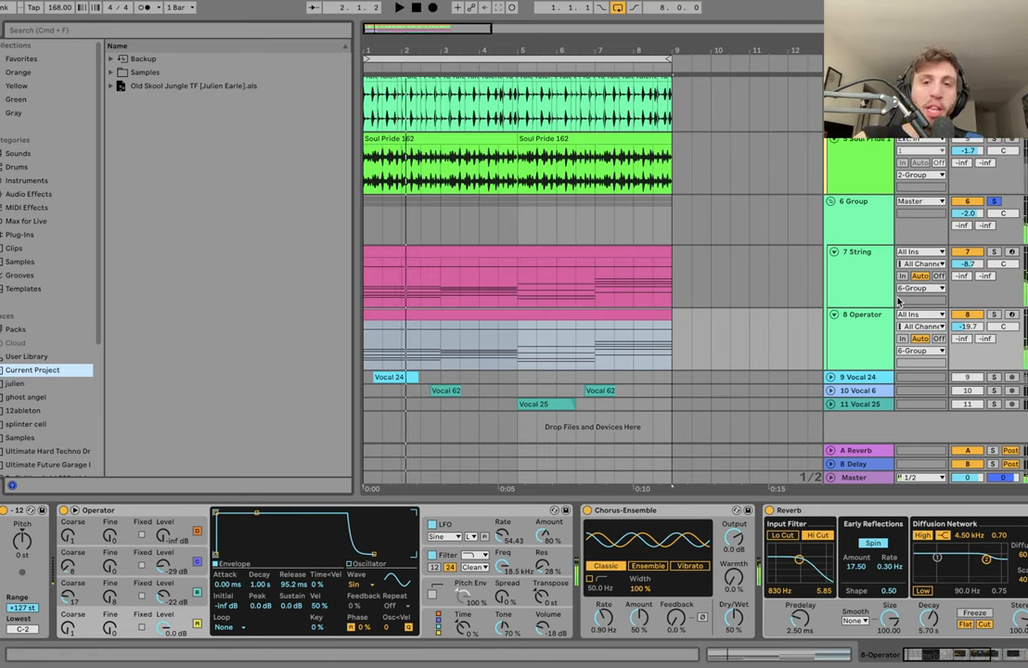
click(995, 315)
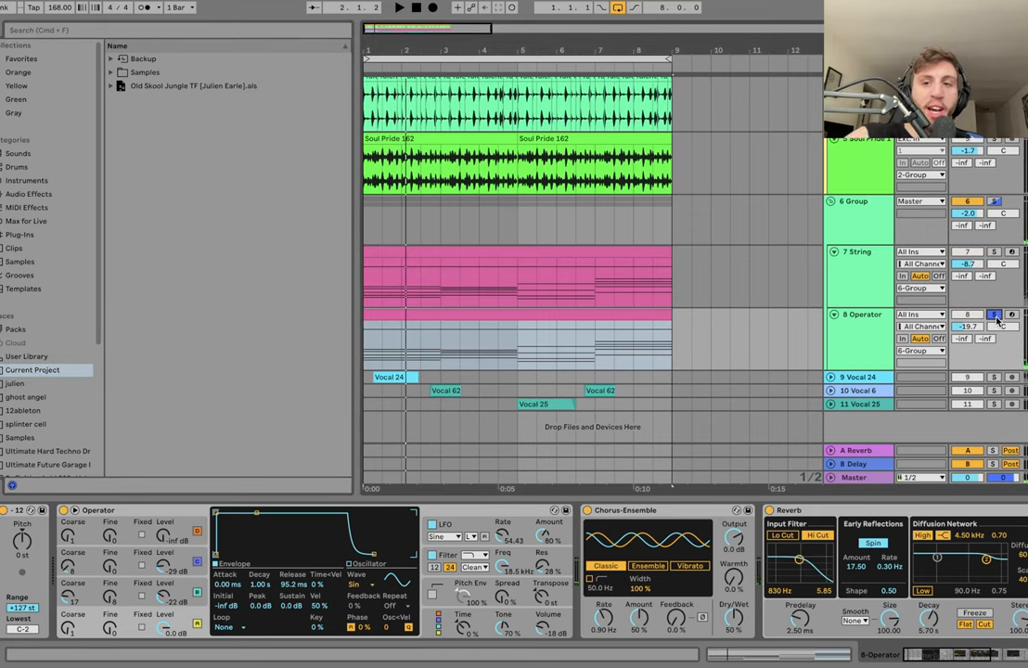
click(400, 8)
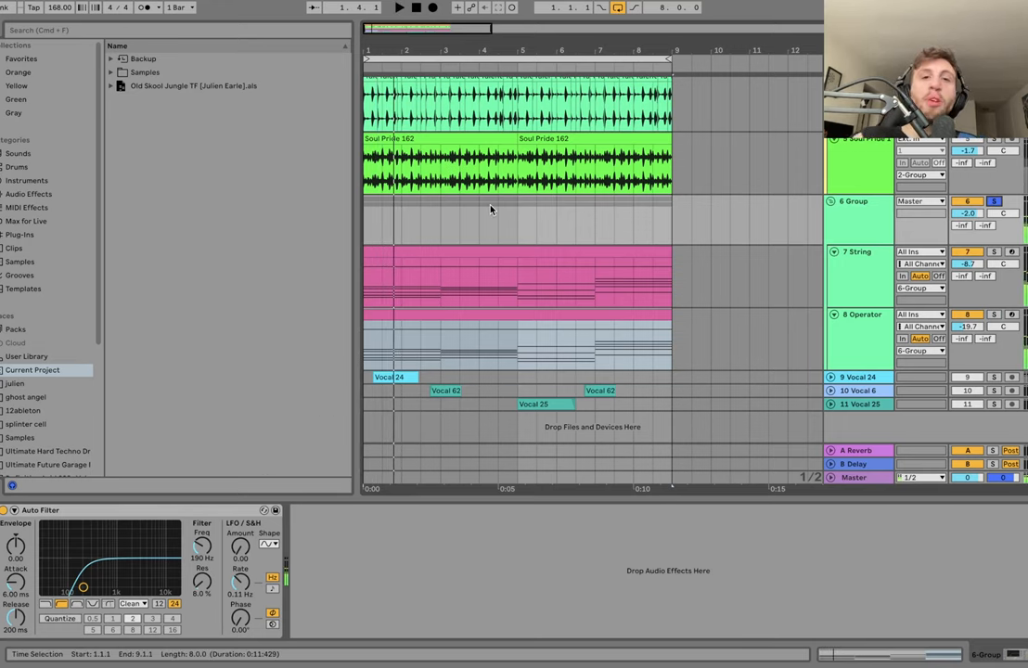
mouse_move(513, 175)
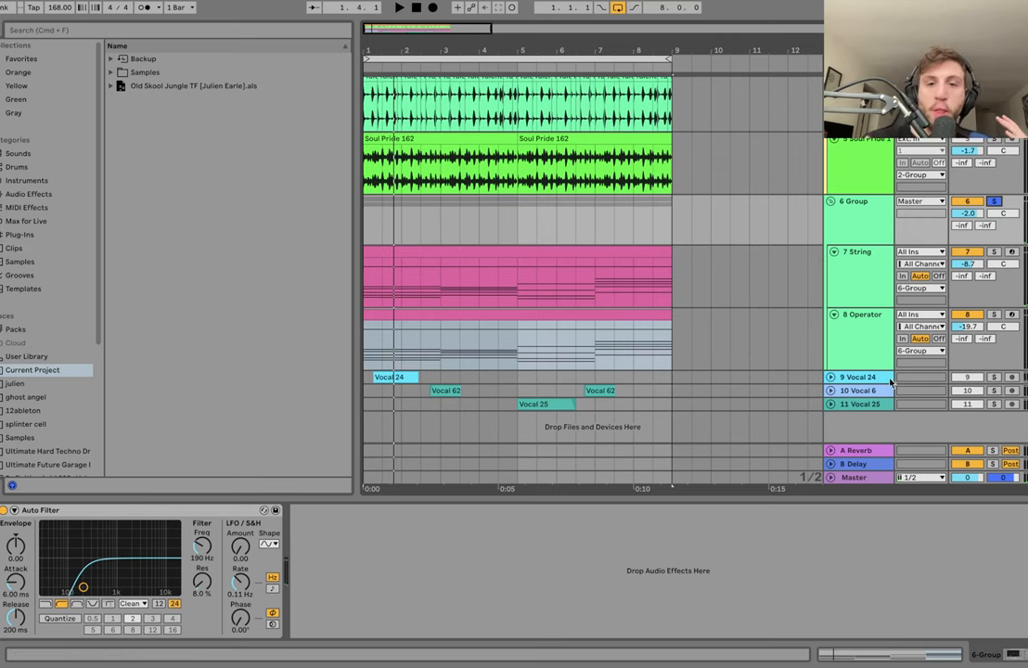
- Solo vocal tracks 9–11 and view Vocal 25's Overdrive, Delay, Reverb and Auto Filter
click(858, 403)
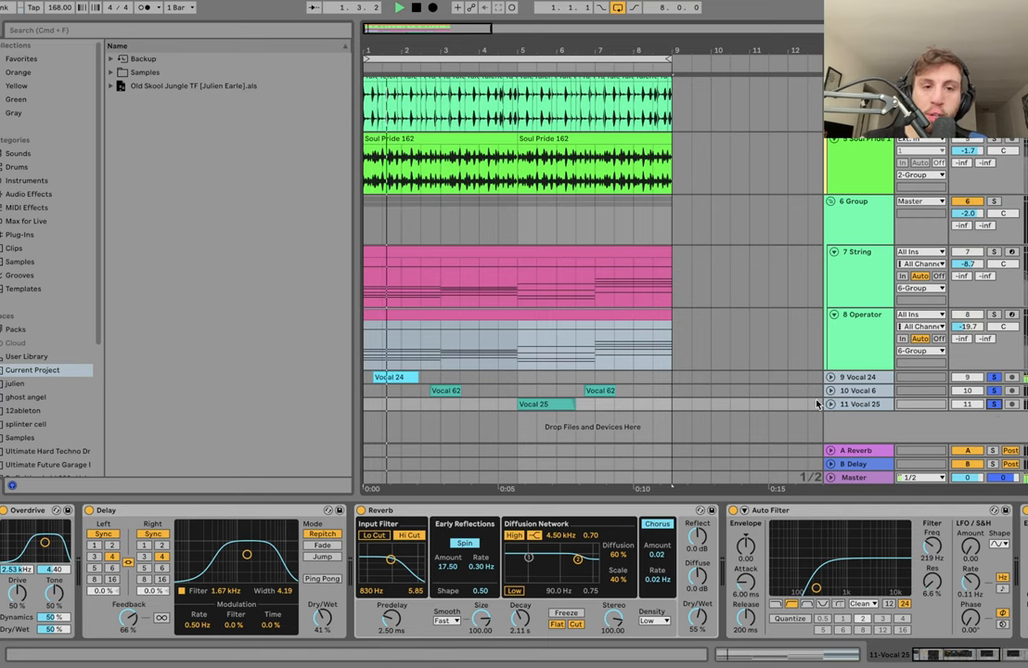
- Unfold the three vocal lanes and select the Vocal 24 clip to show its Reverb and Auto Filter
scroll(down, 3)
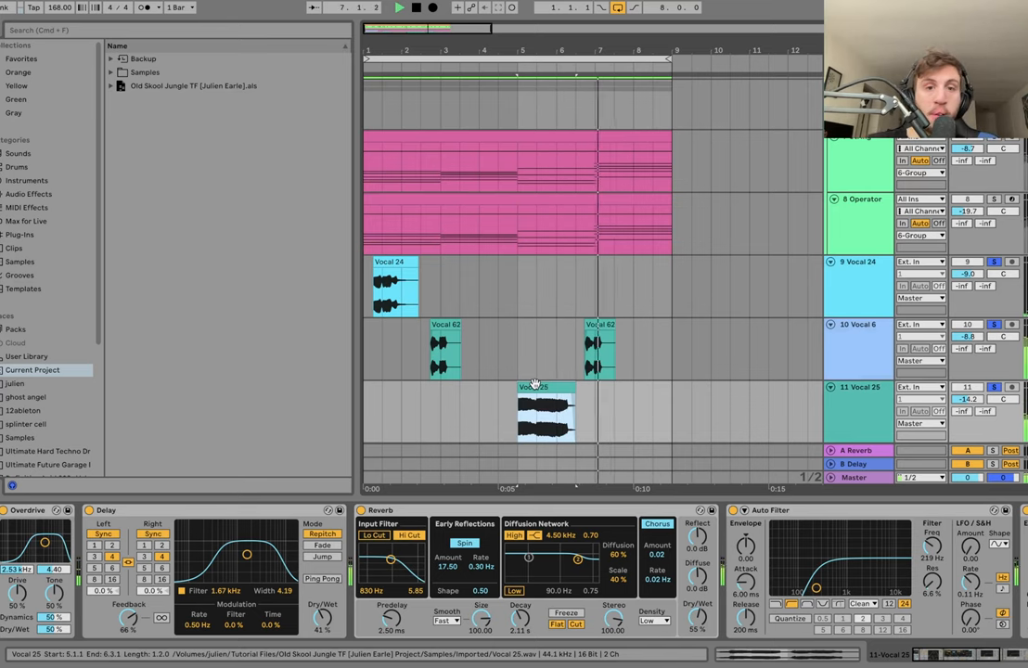
click(396, 278)
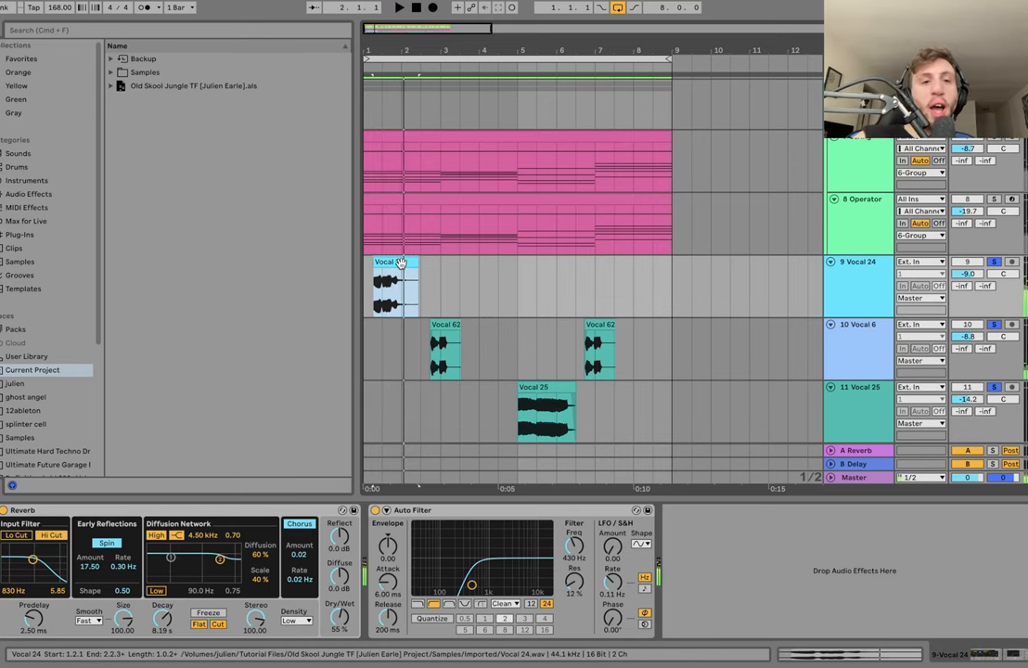
double_click(394, 283)
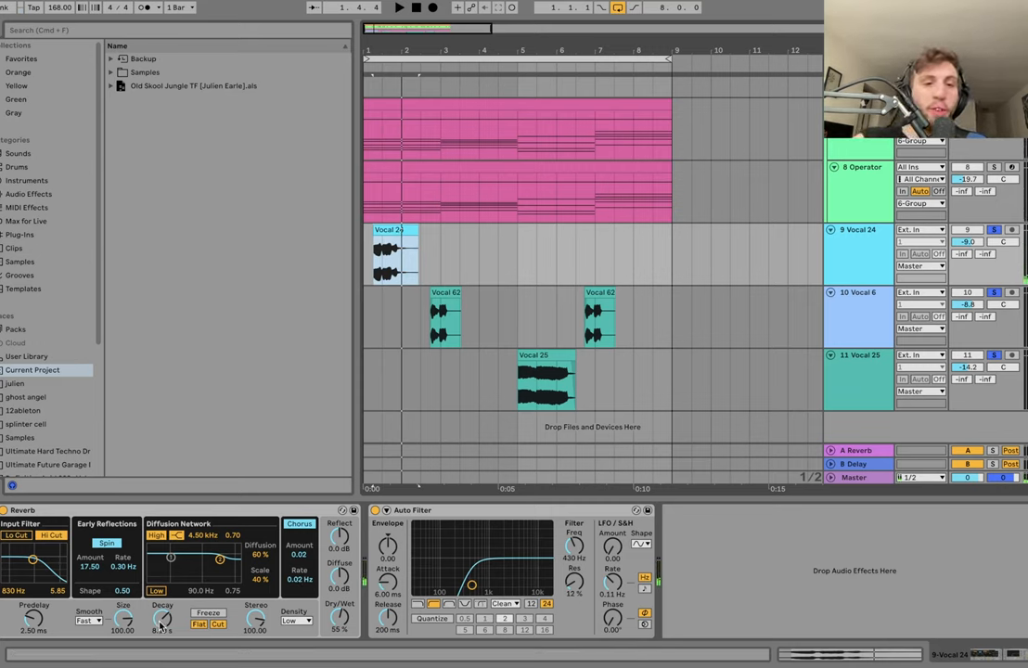
click(445, 316)
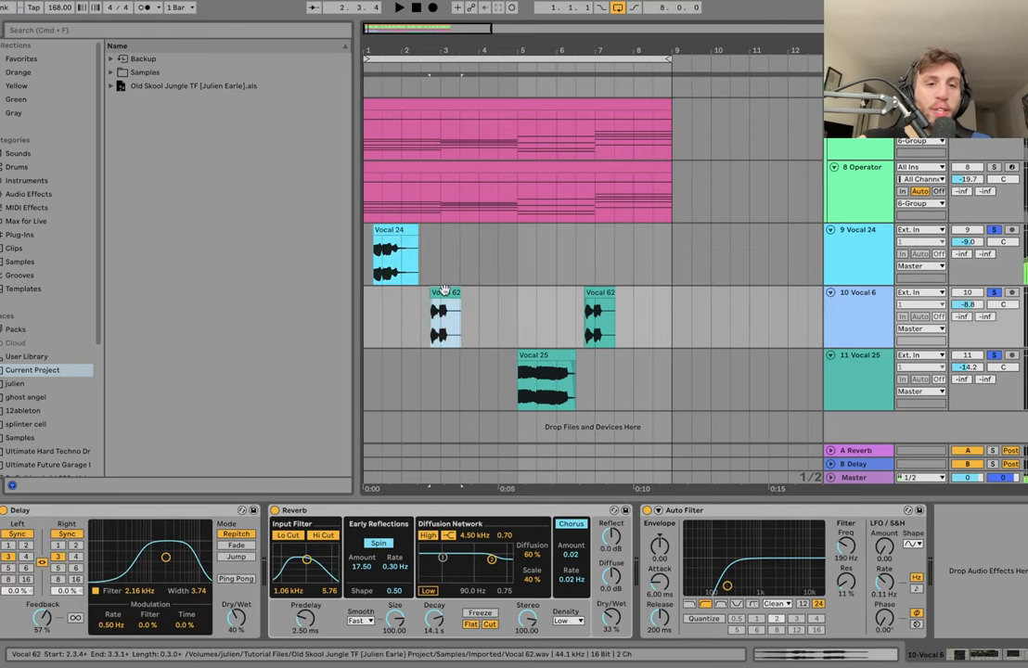
click(399, 7)
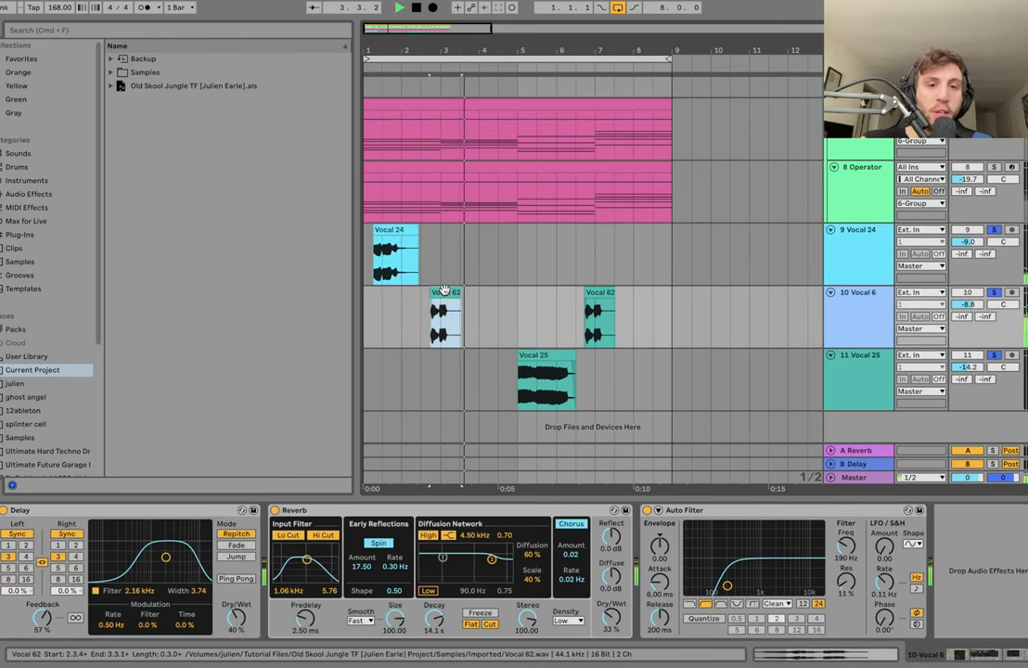
click(399, 8)
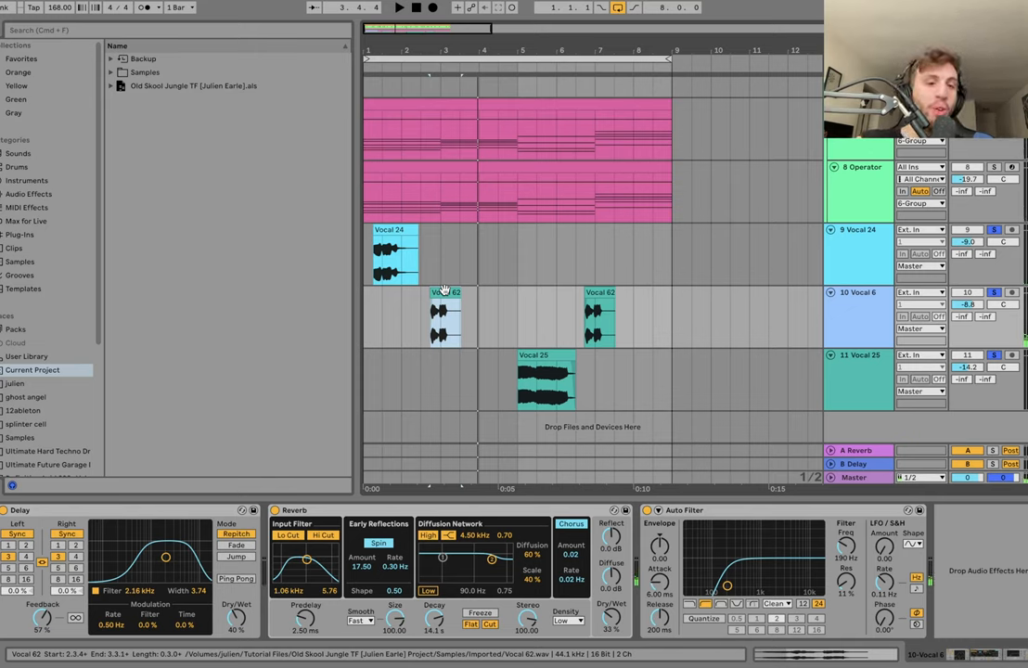
click(444, 320)
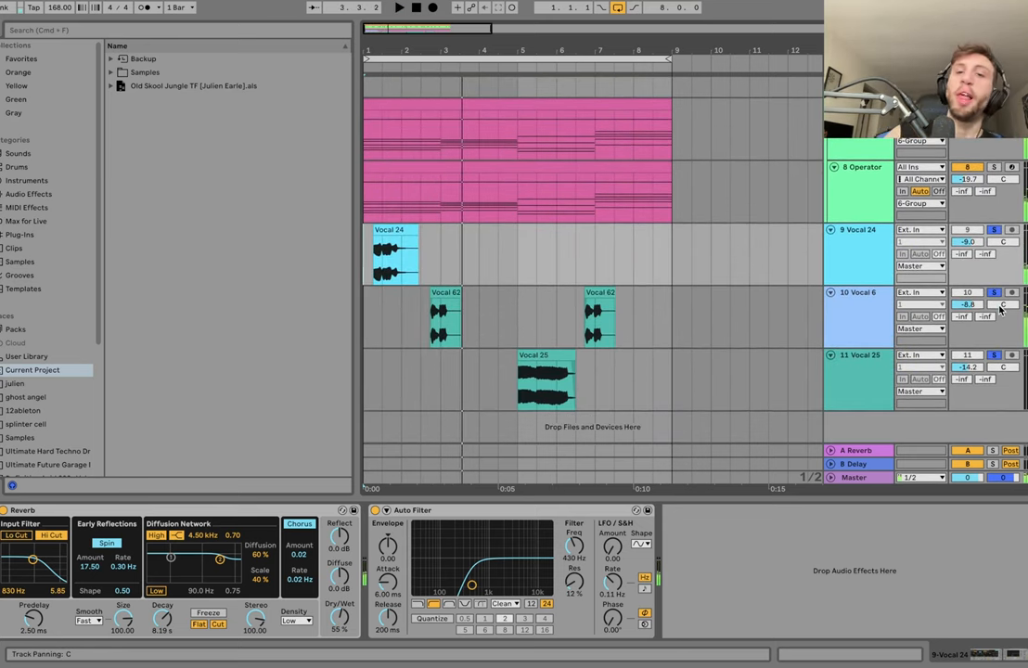
click(993, 292)
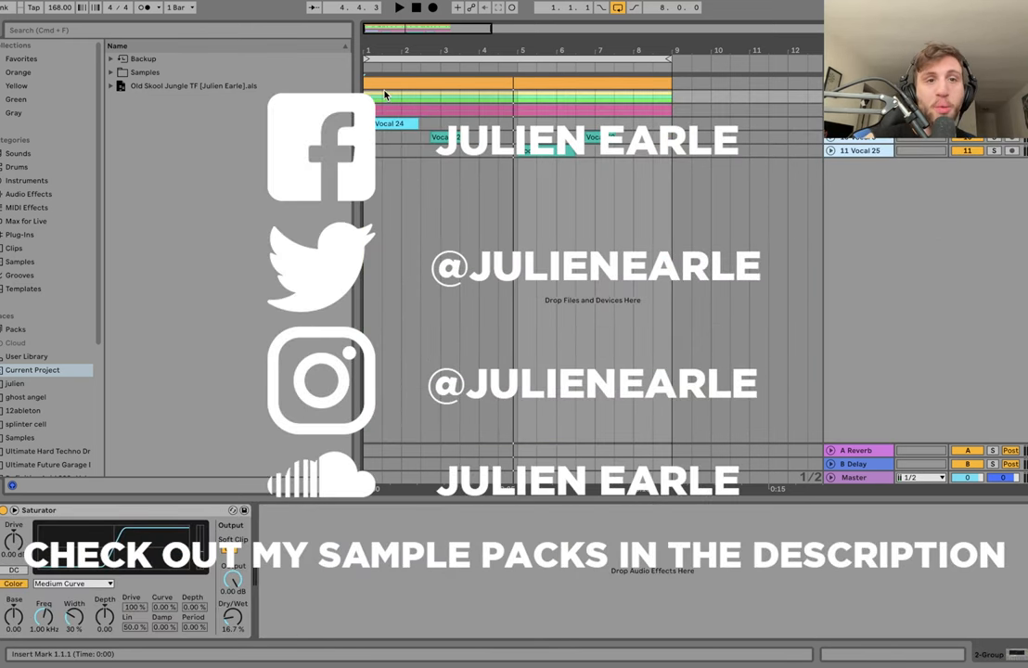
- Select bars 1 through 7 in the arrangement timeline
drag(366, 95, 596, 94)
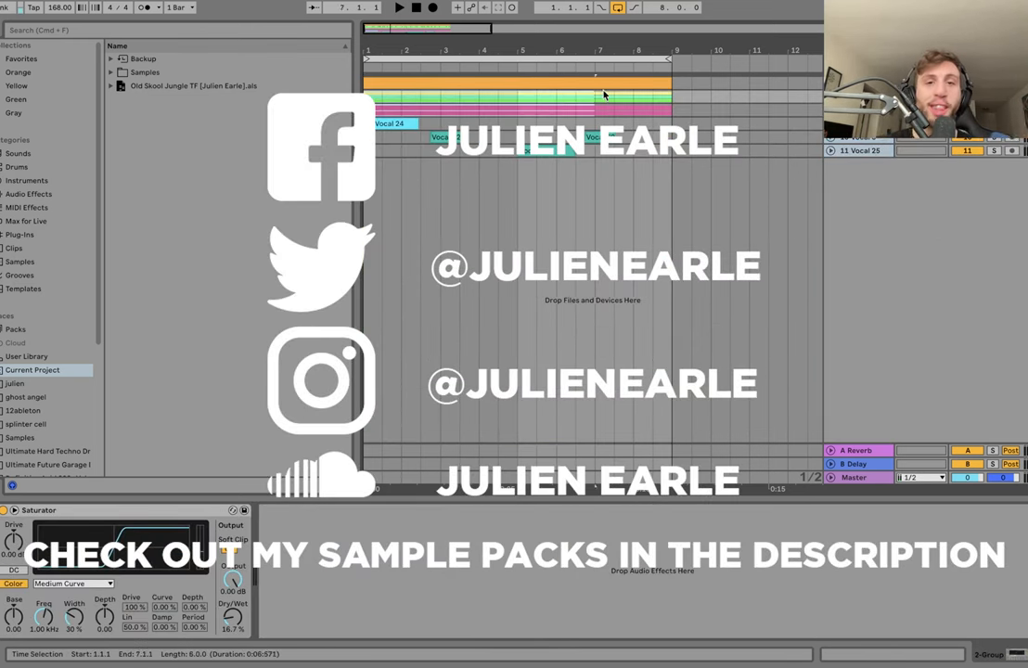